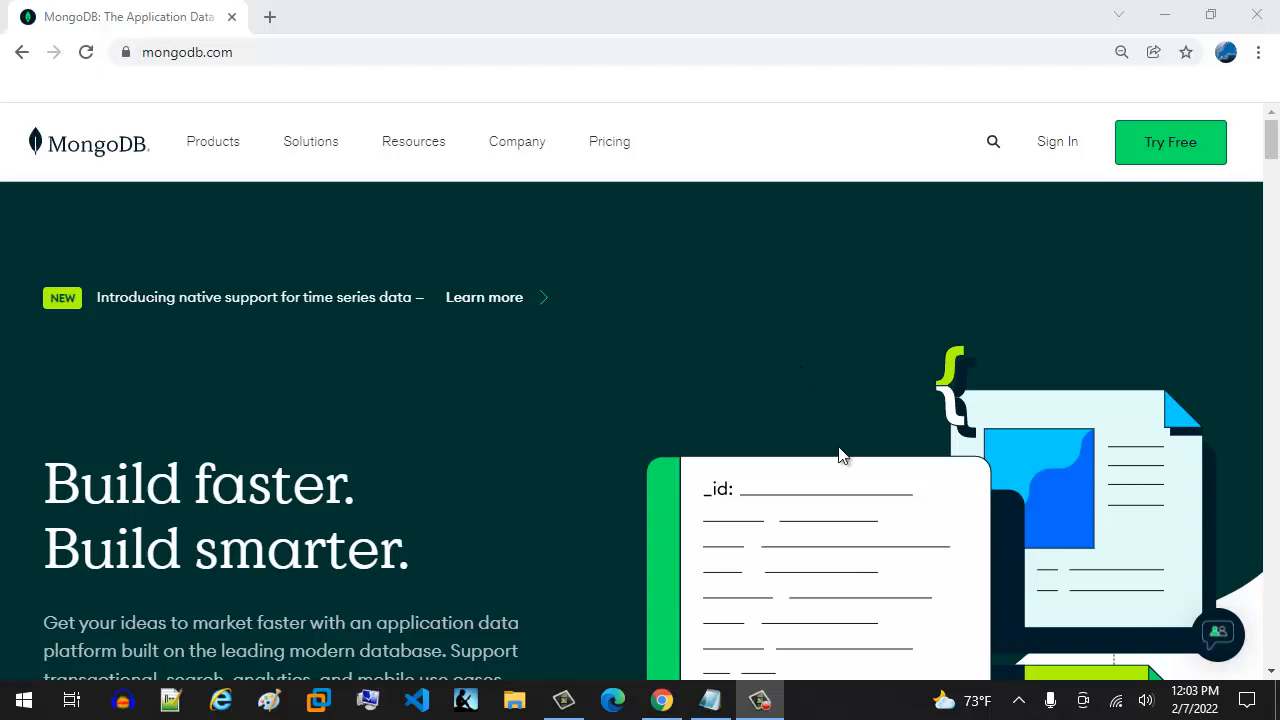
pyautogui.moveTo(777, 465)
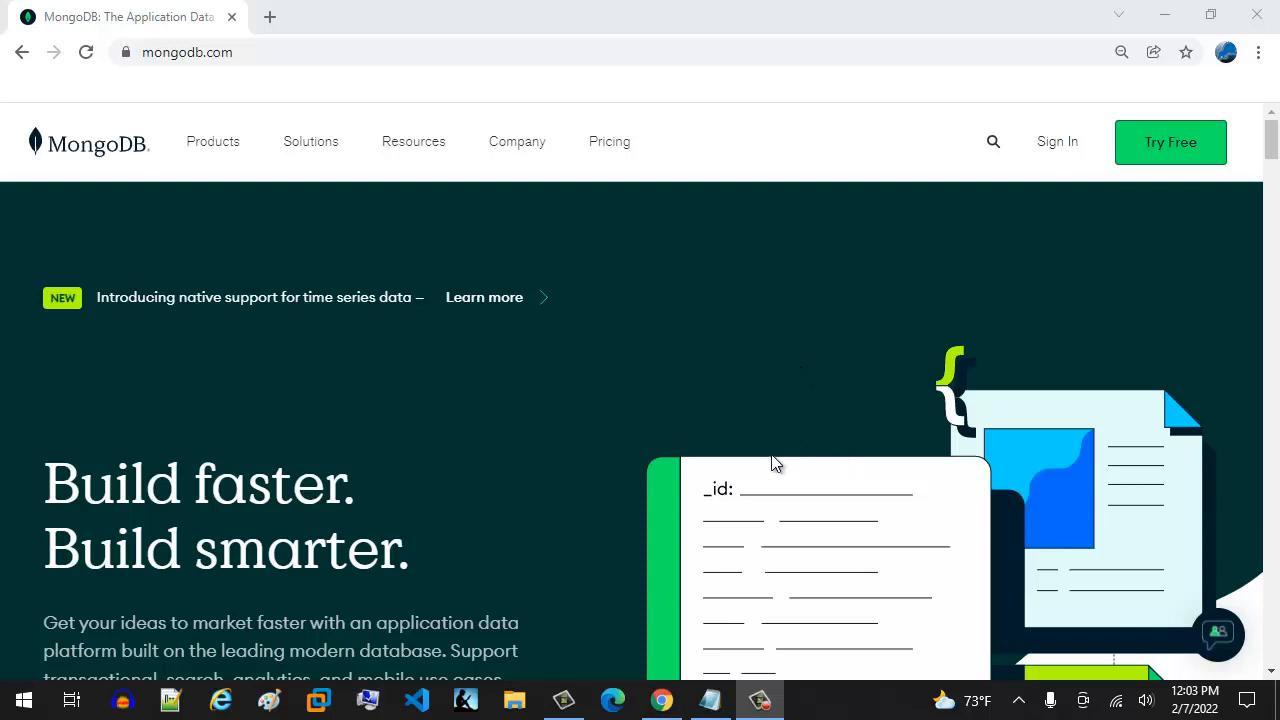
pyautogui.moveTo(785, 439)
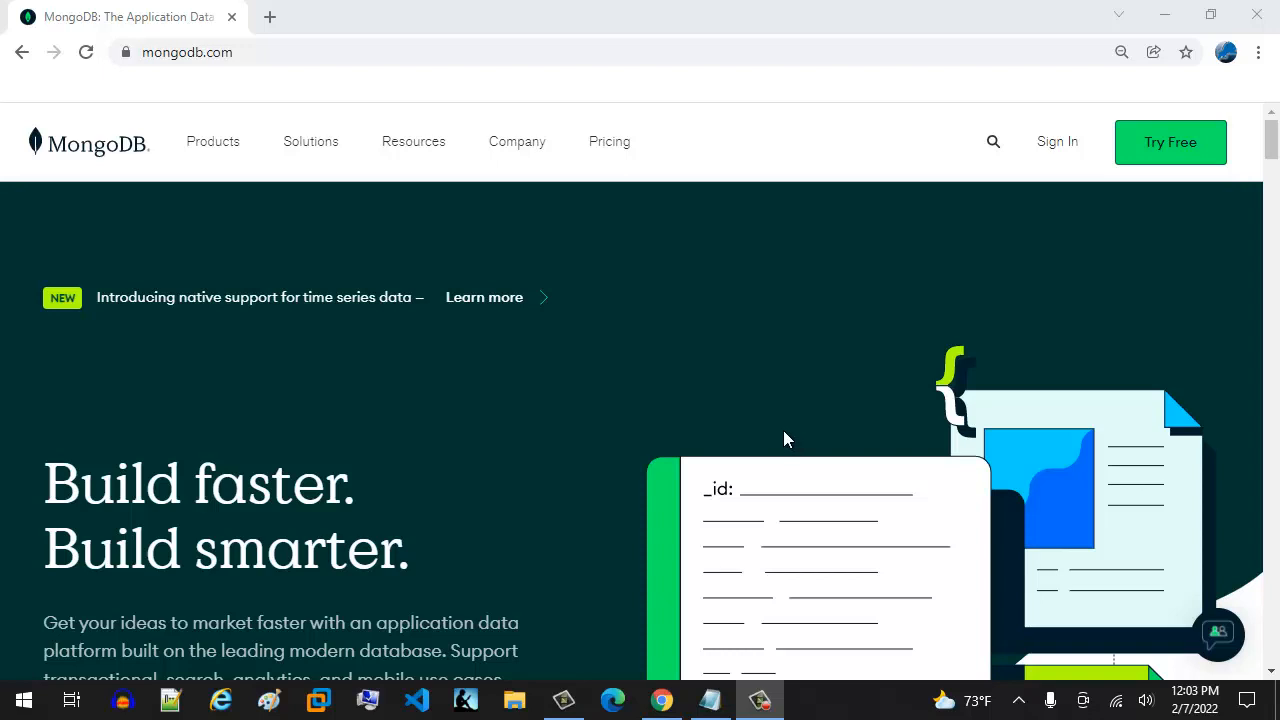
pyautogui.moveTo(85, 13)
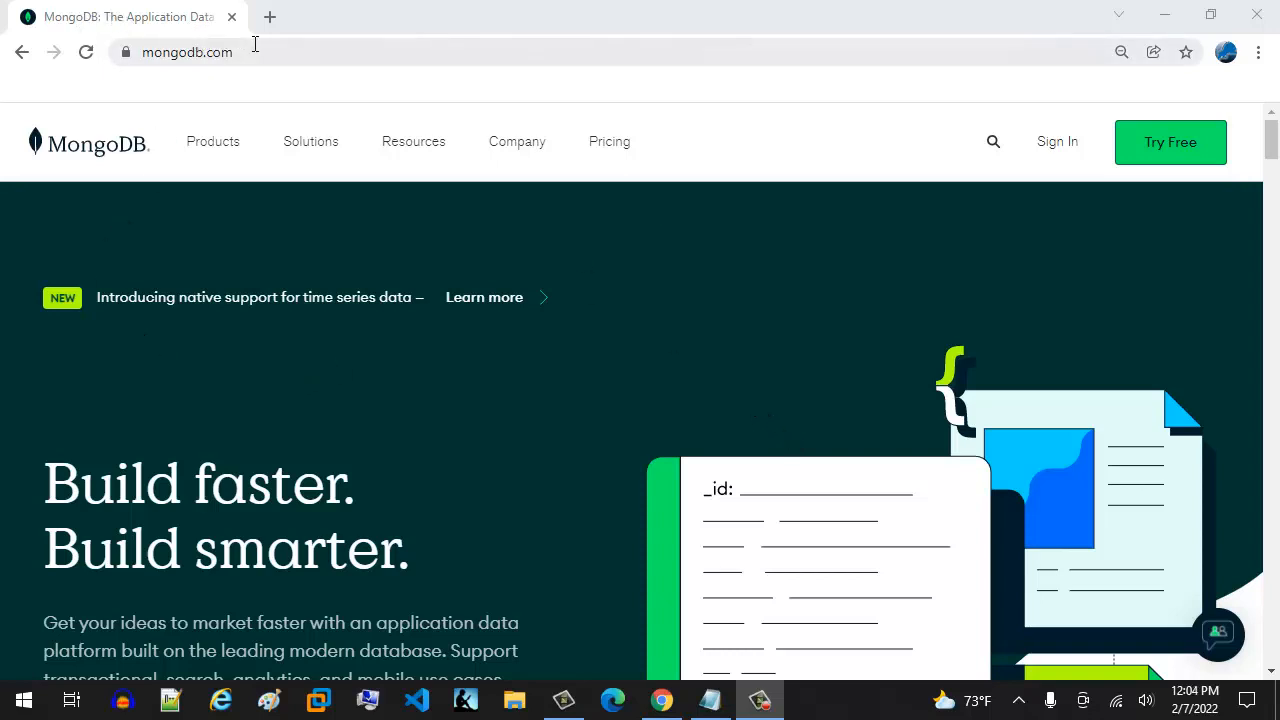
# Go from MongoDB's Products menu to the Community Server download page
pyautogui.click(186, 52)
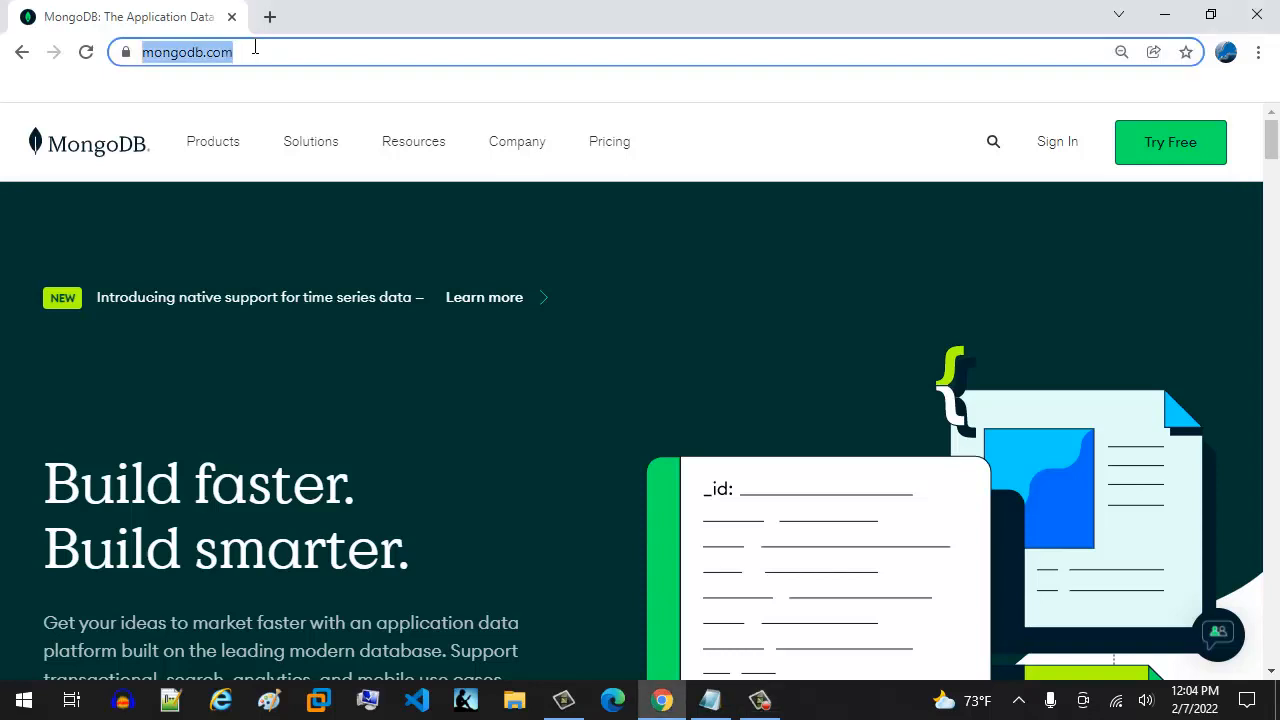
pyautogui.click(310, 141)
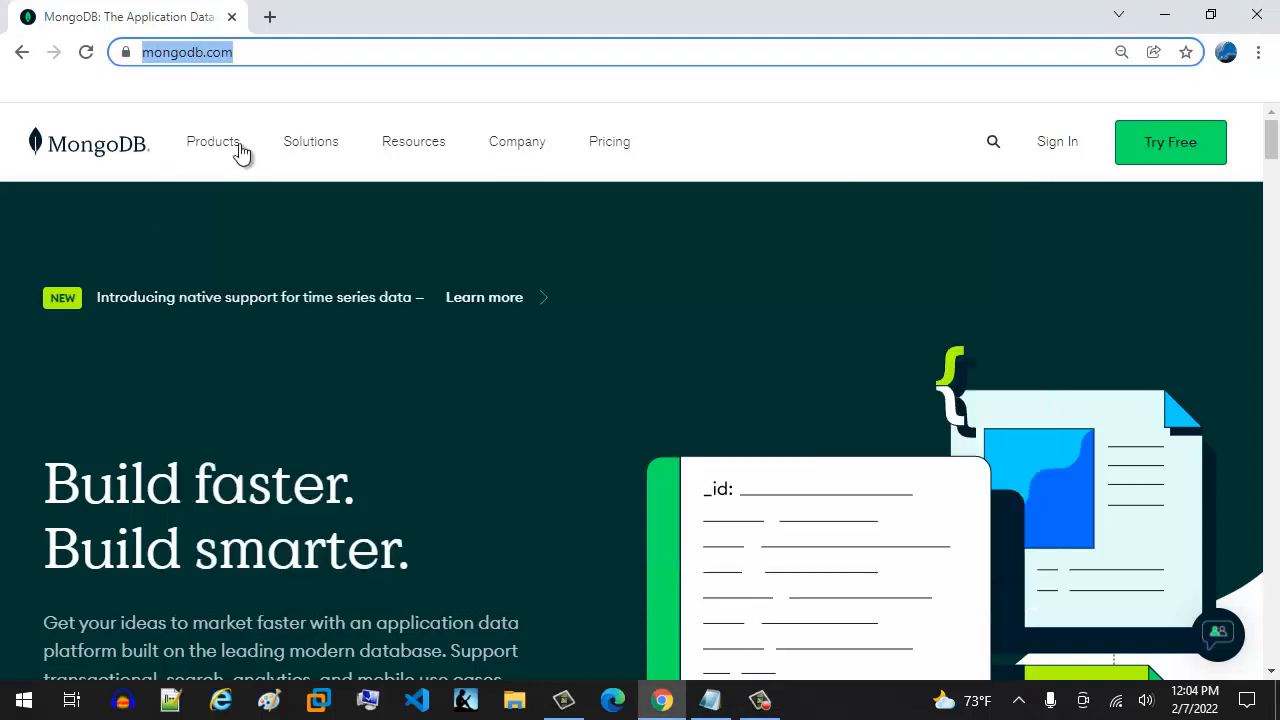
pyautogui.click(213, 141)
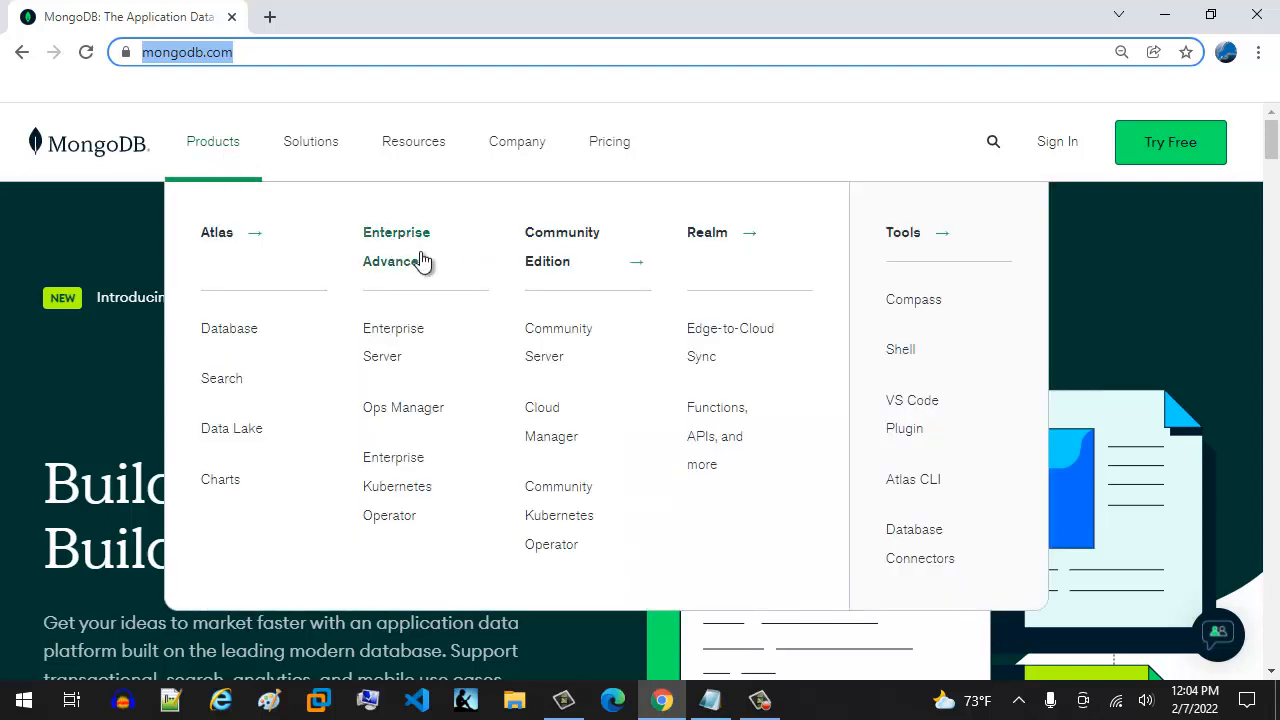
pyautogui.moveTo(558, 340)
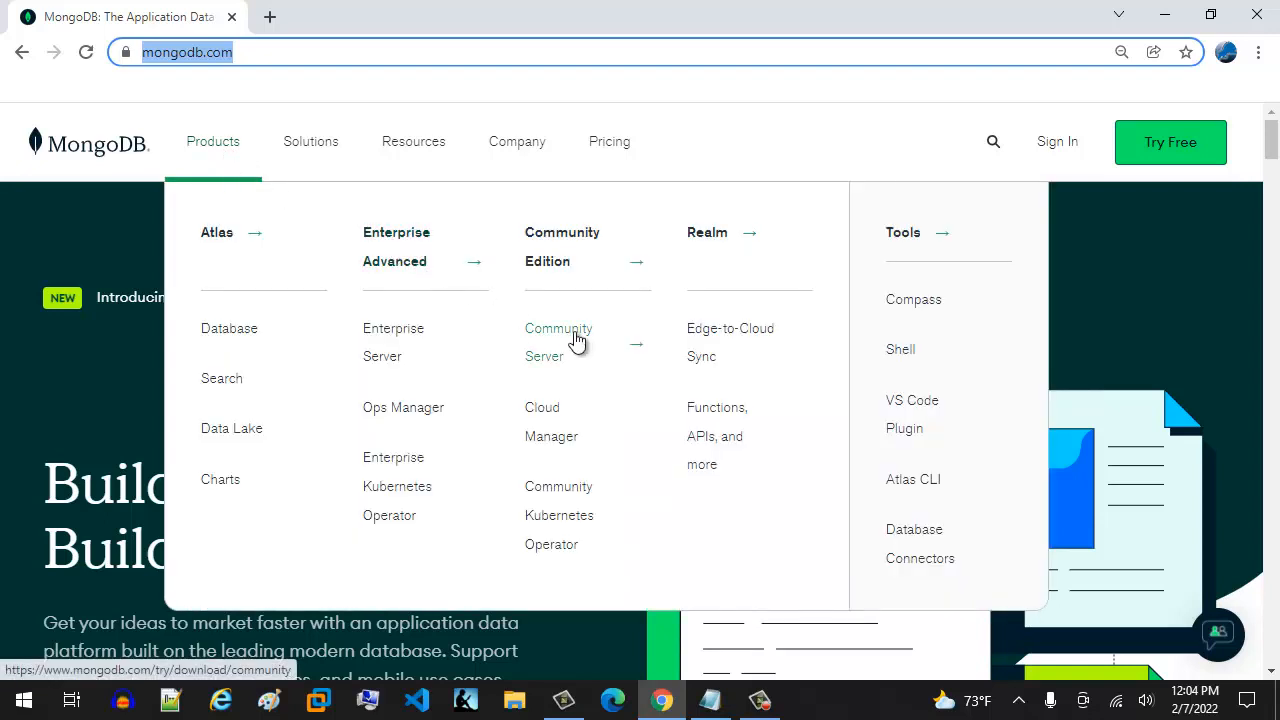
pyautogui.click(558, 342)
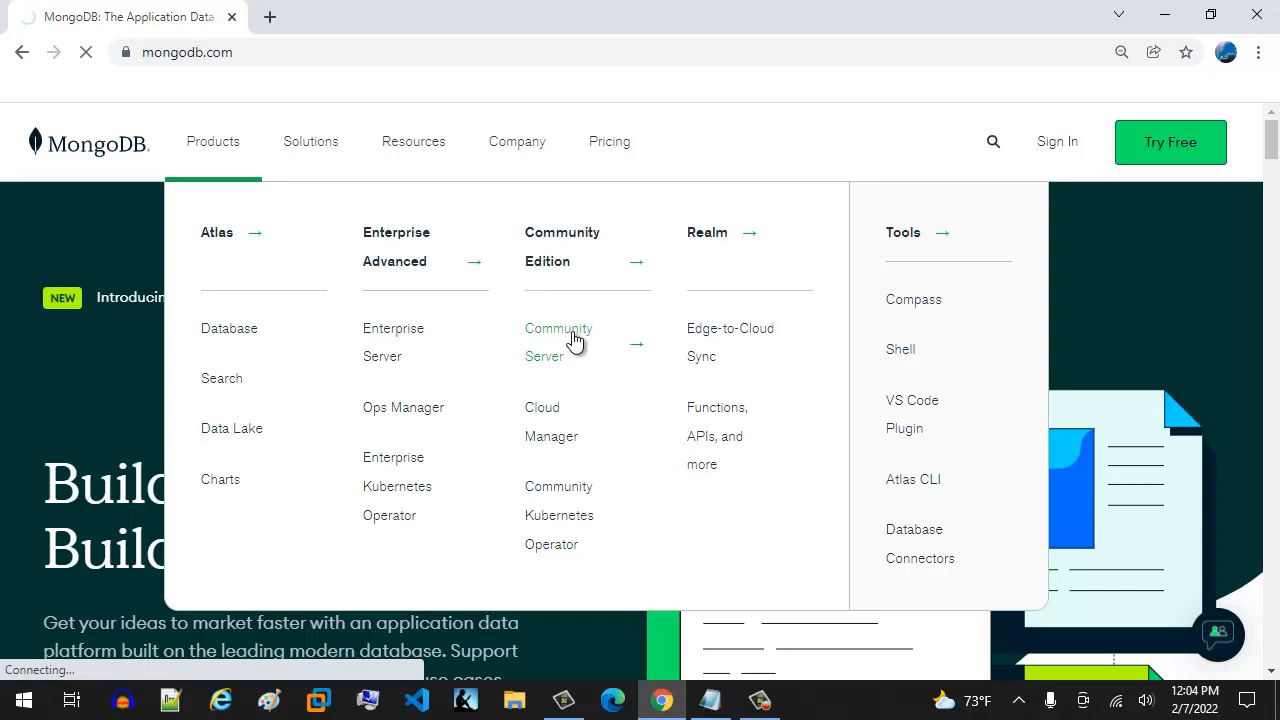
pyautogui.click(558, 342)
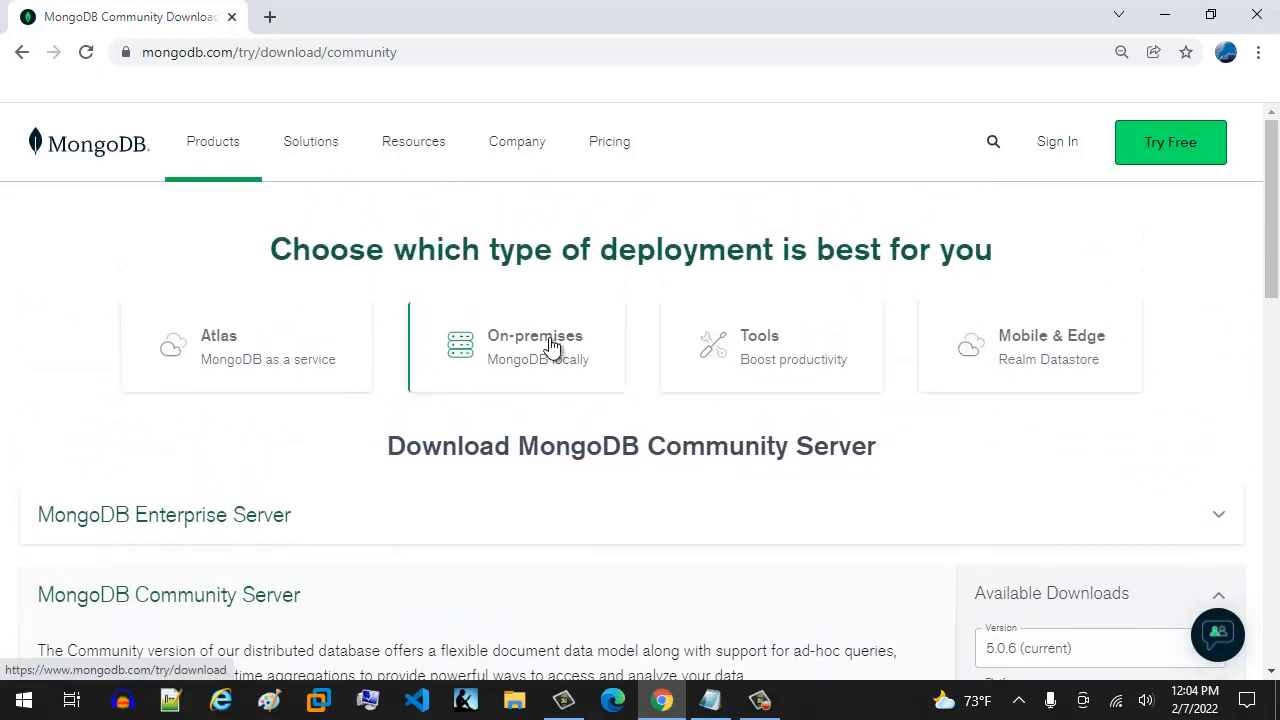
pyautogui.moveTo(545, 353)
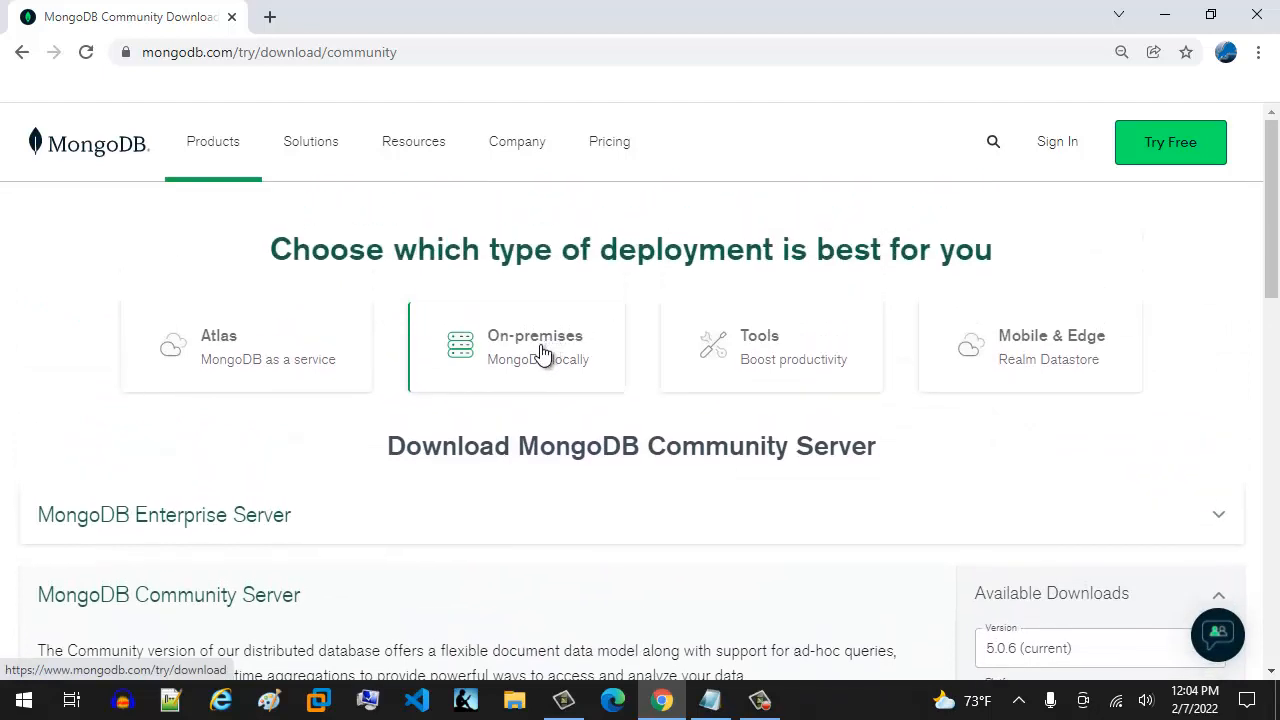
pyautogui.moveTo(540, 358)
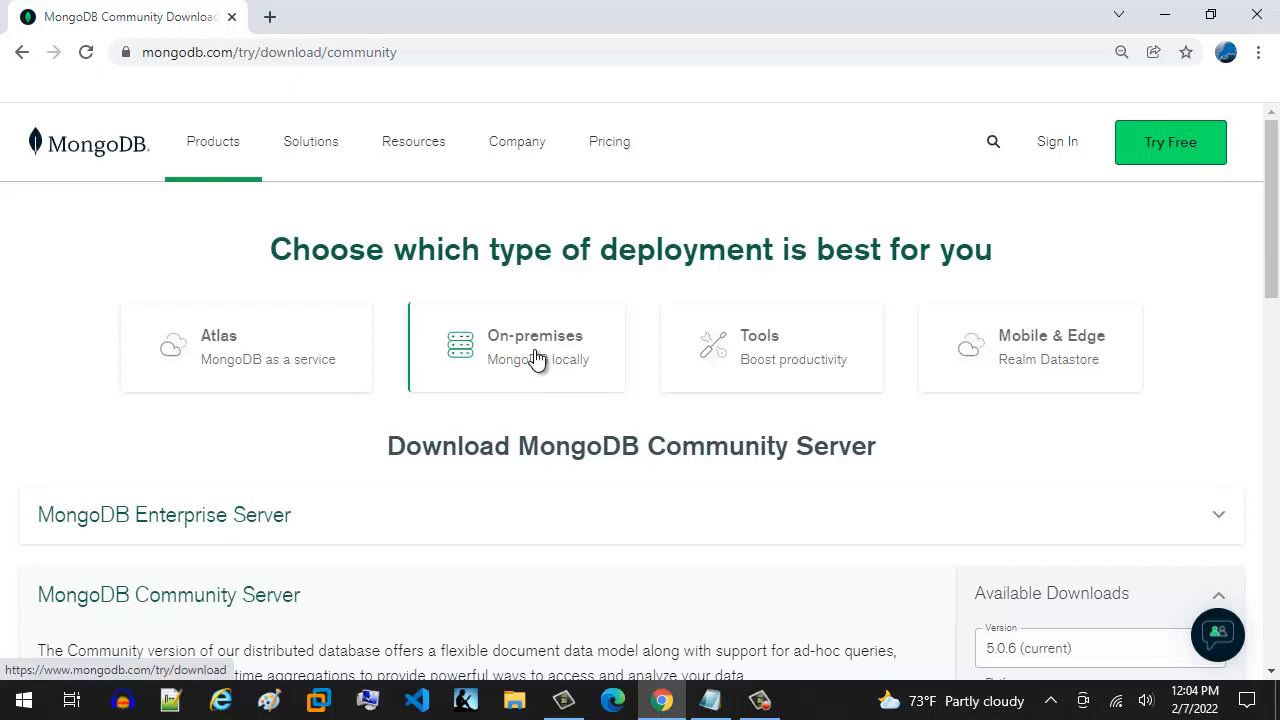
pyautogui.moveTo(490, 365)
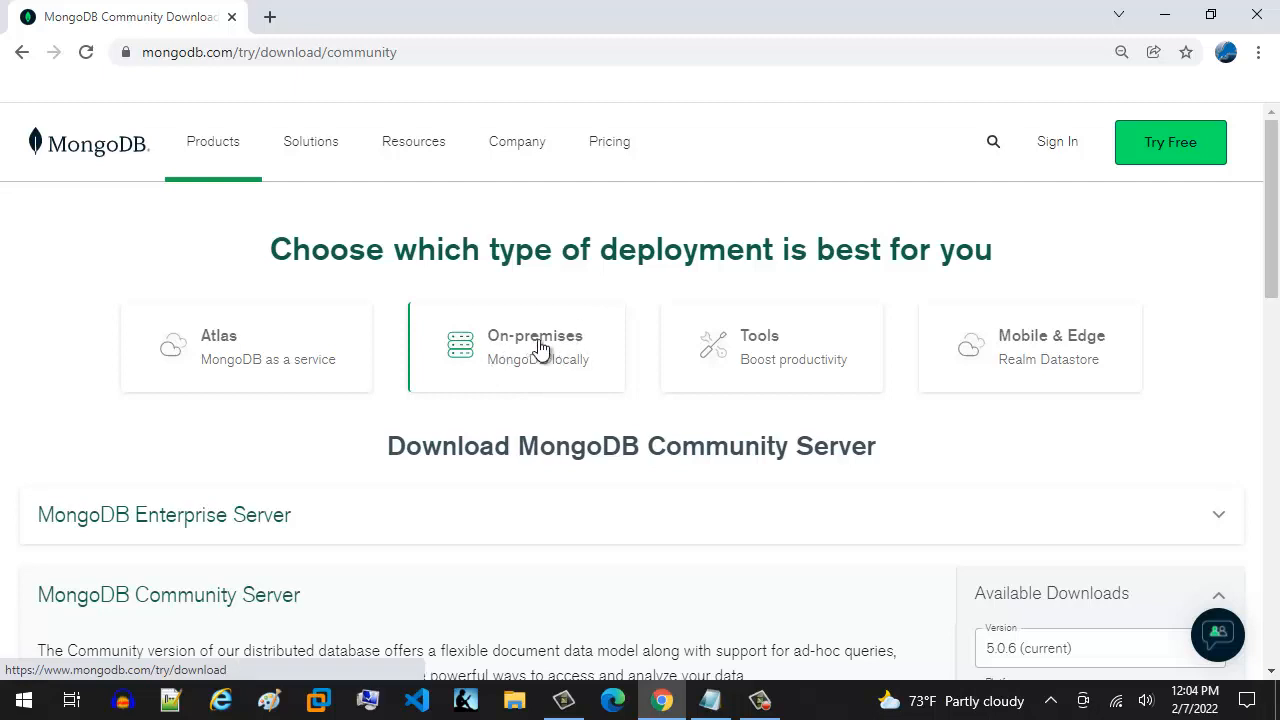
# Download Community Server version 5.0.6 for Windows as the msi package
pyautogui.scroll(-3)
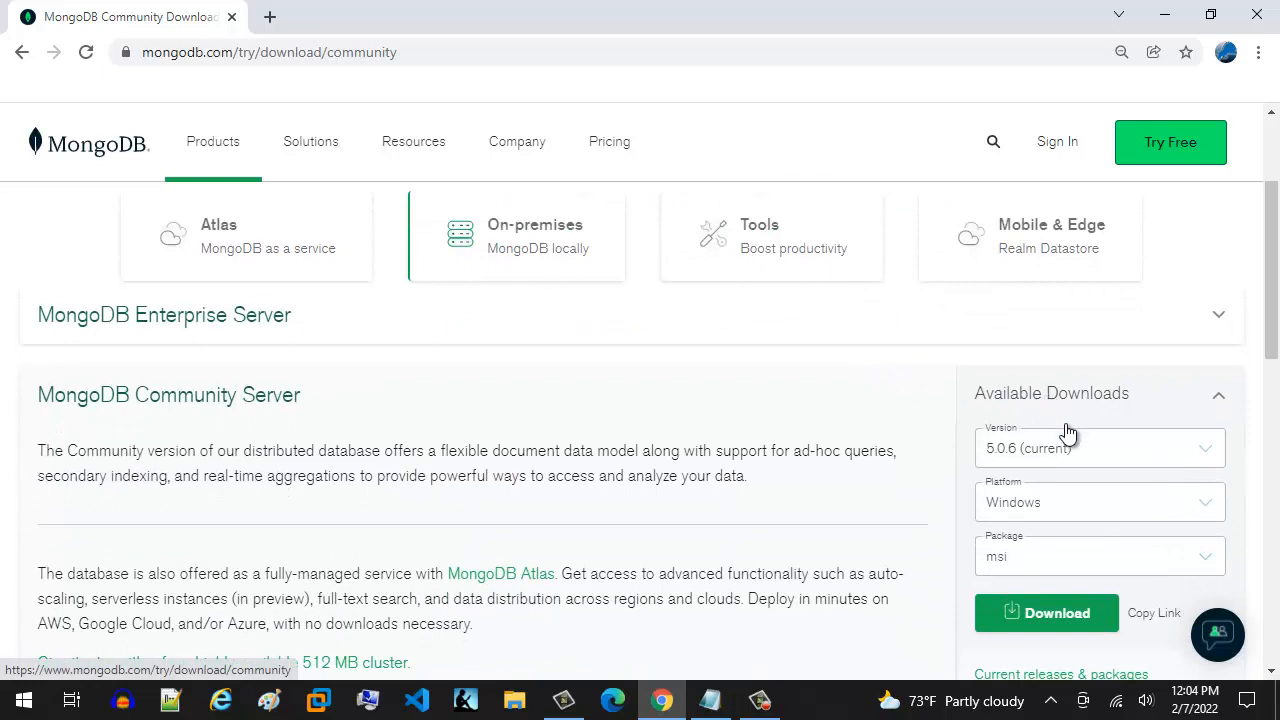
pyautogui.moveTo(1073, 452)
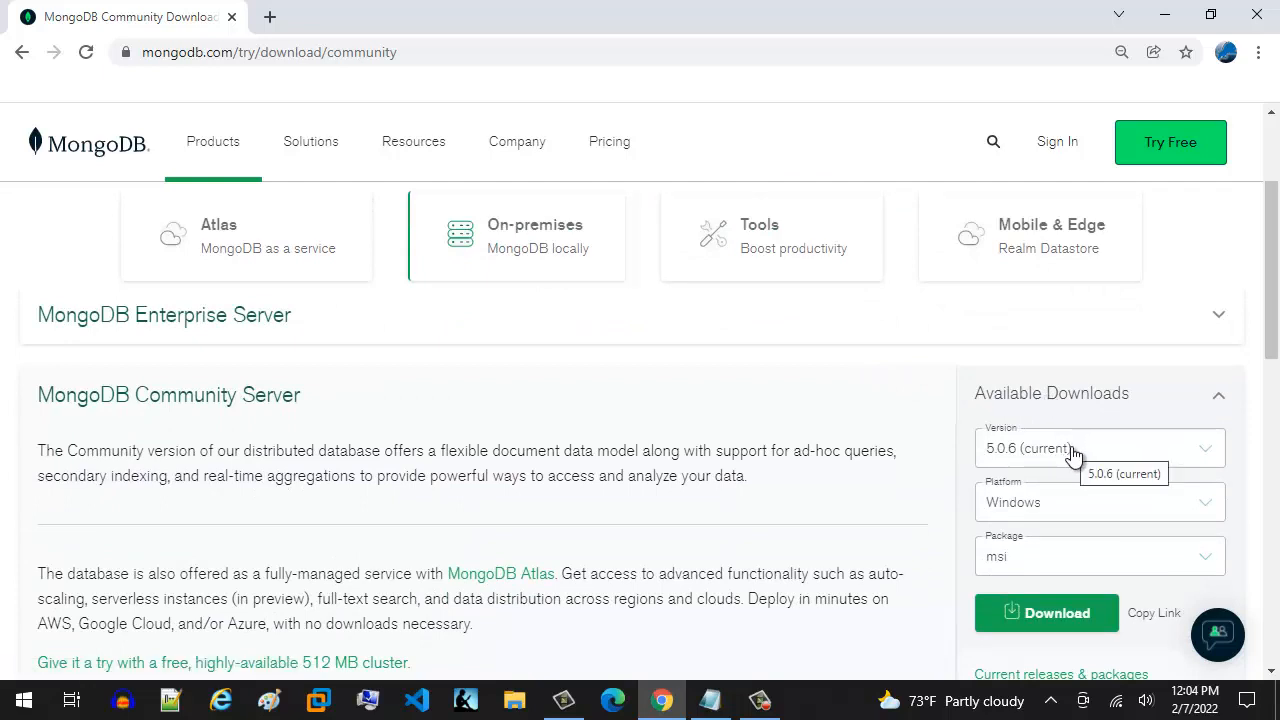
pyautogui.scroll(-3)
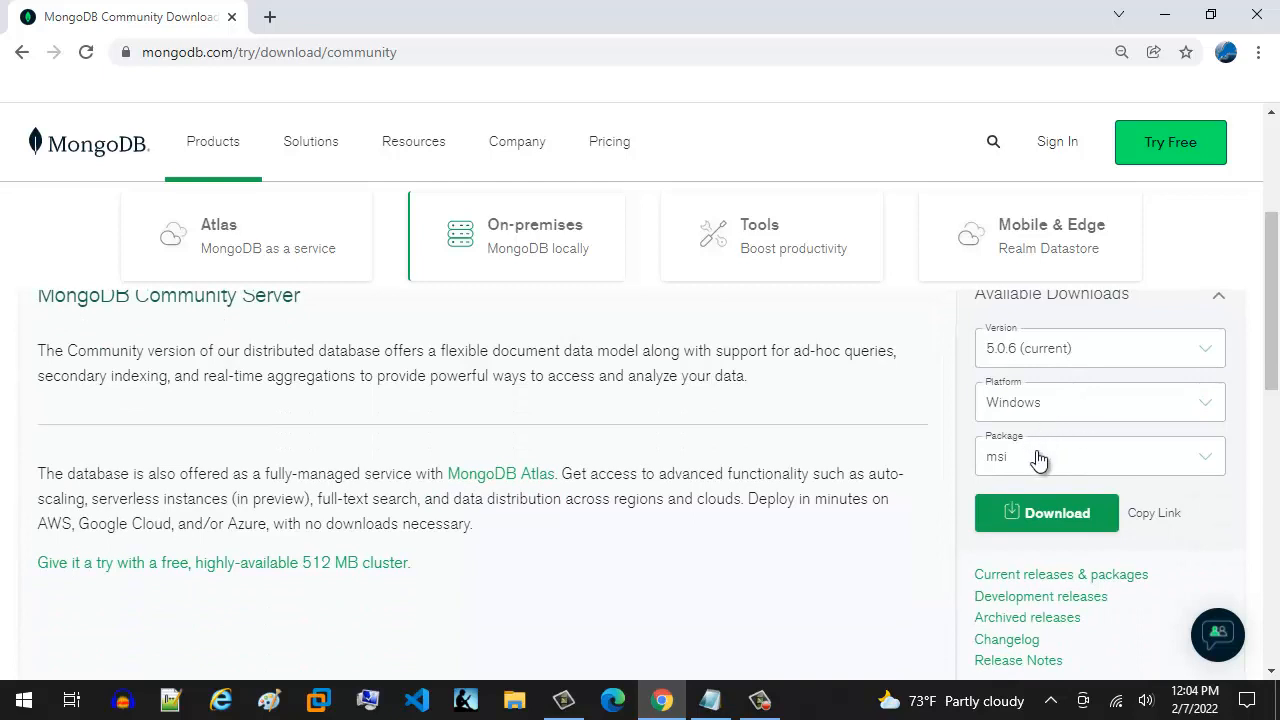
pyautogui.click(1046, 512)
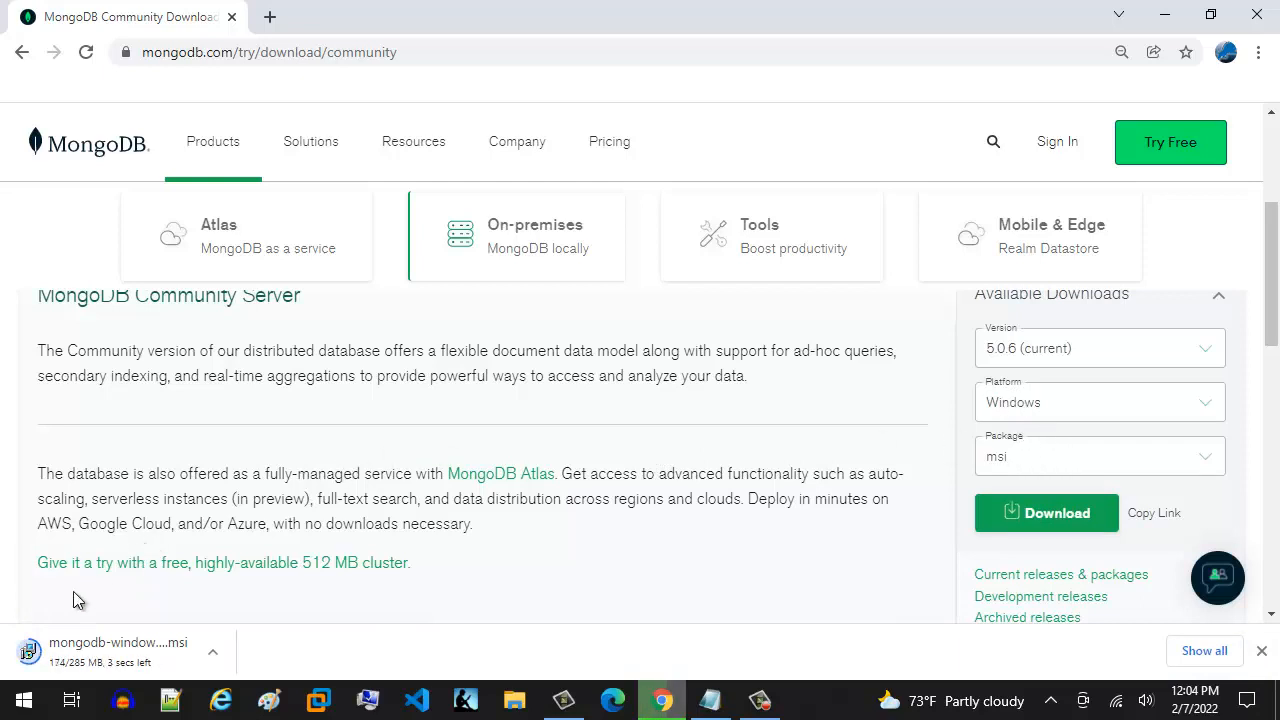
pyautogui.moveTo(120, 655)
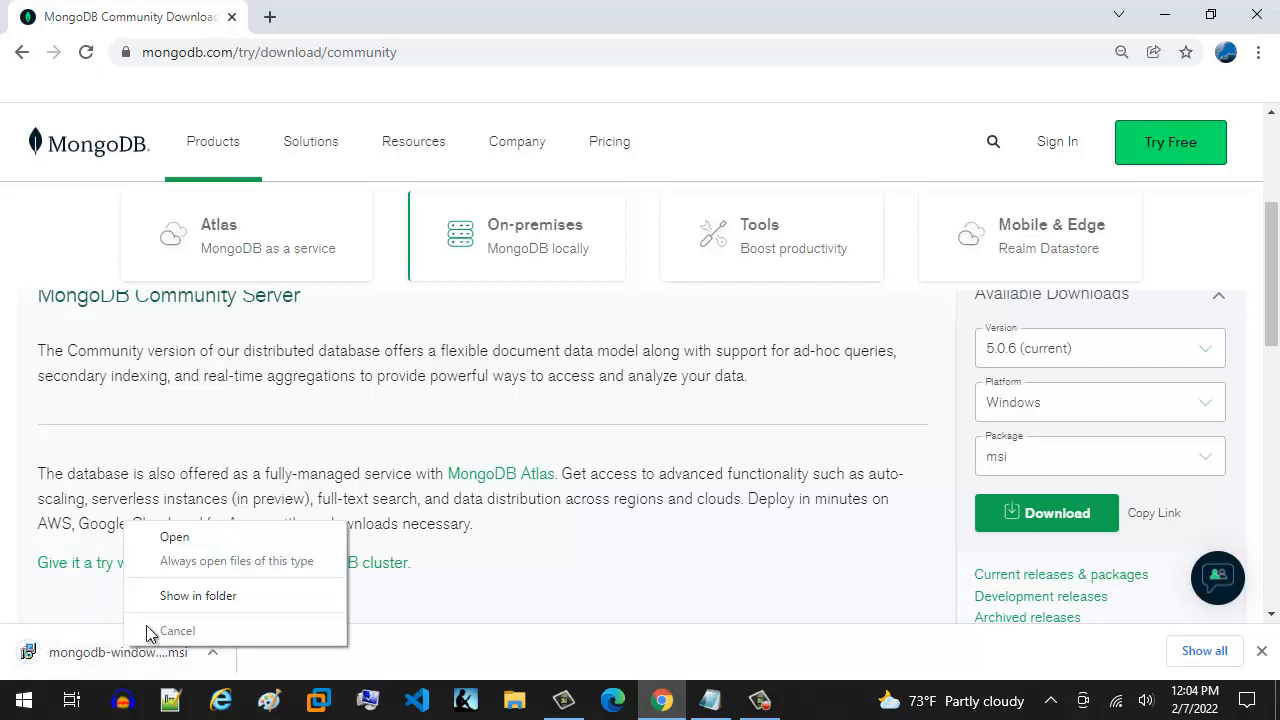
# Locate the 285 MB mongodb msi in Downloads and launch it
pyautogui.click(198, 595)
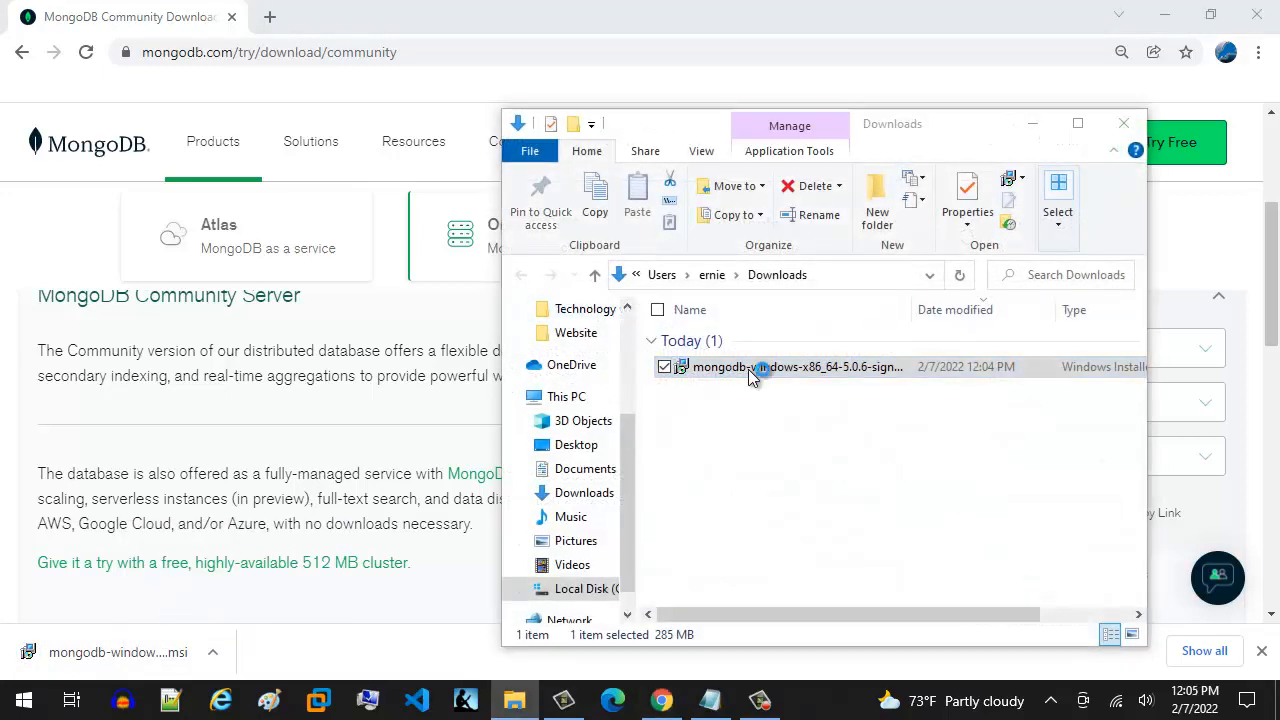
pyautogui.doubleClick(752, 367)
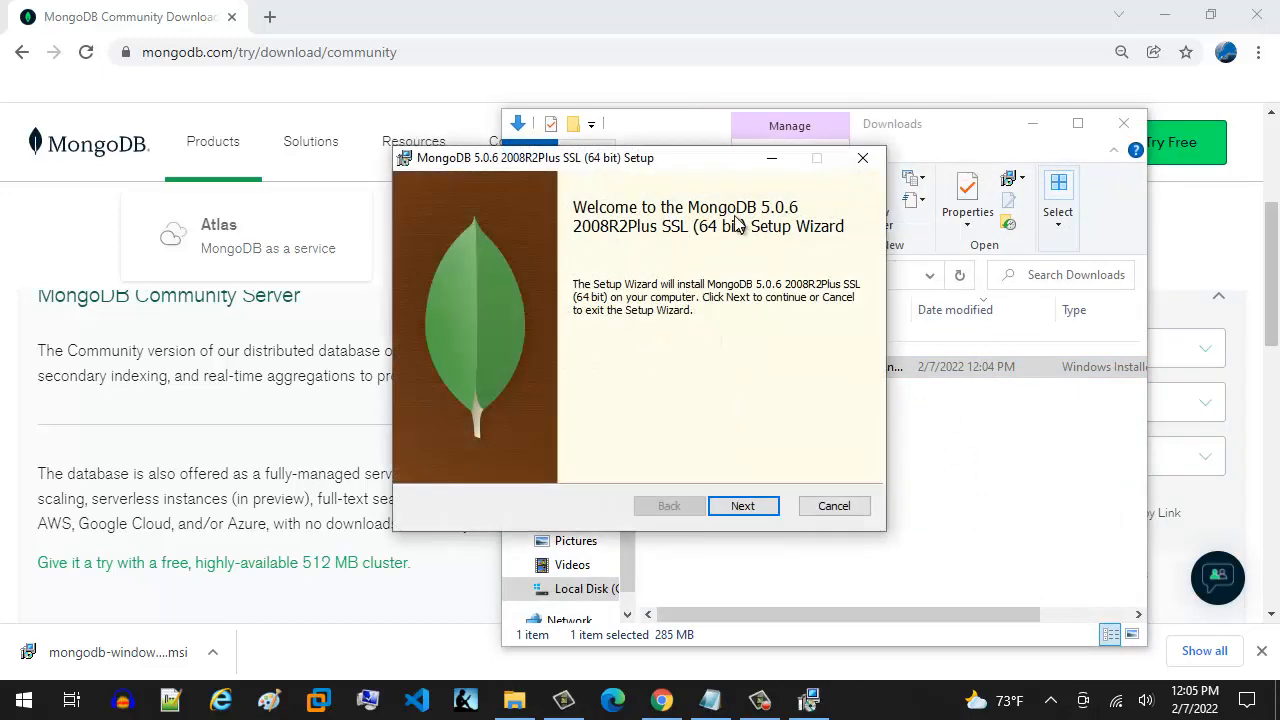
pyautogui.moveTo(683, 280)
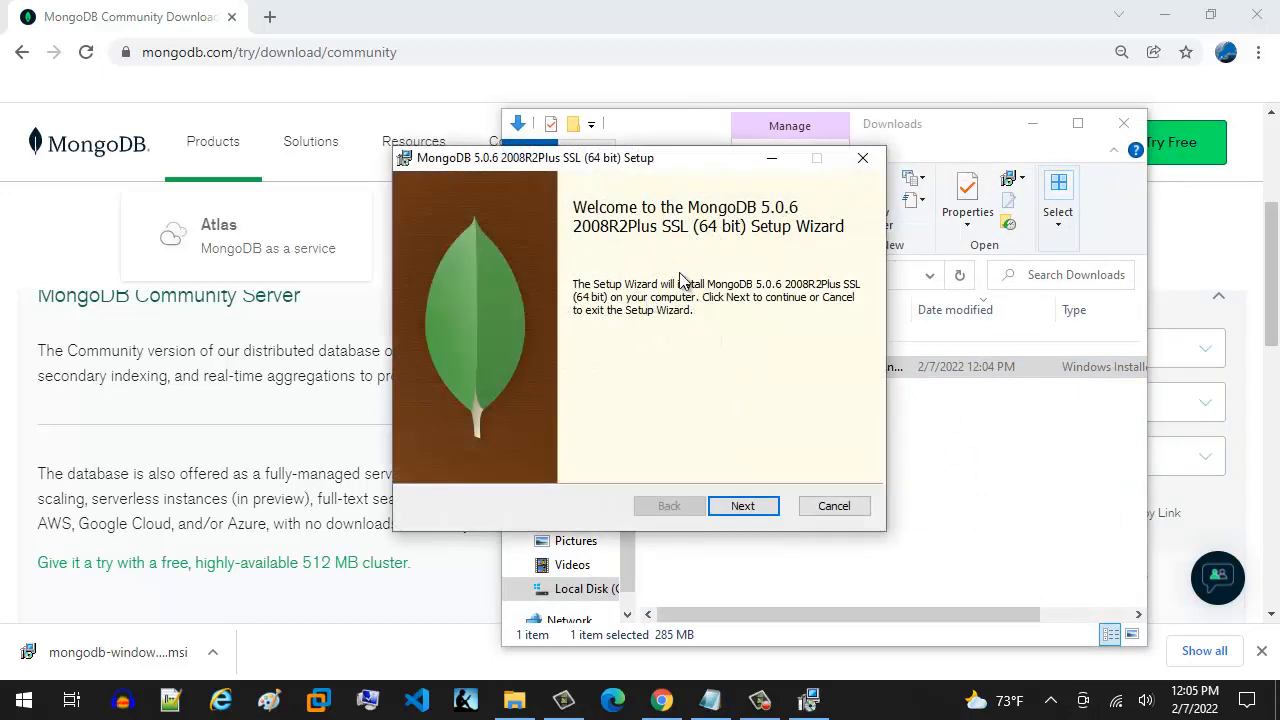
pyautogui.moveTo(808, 450)
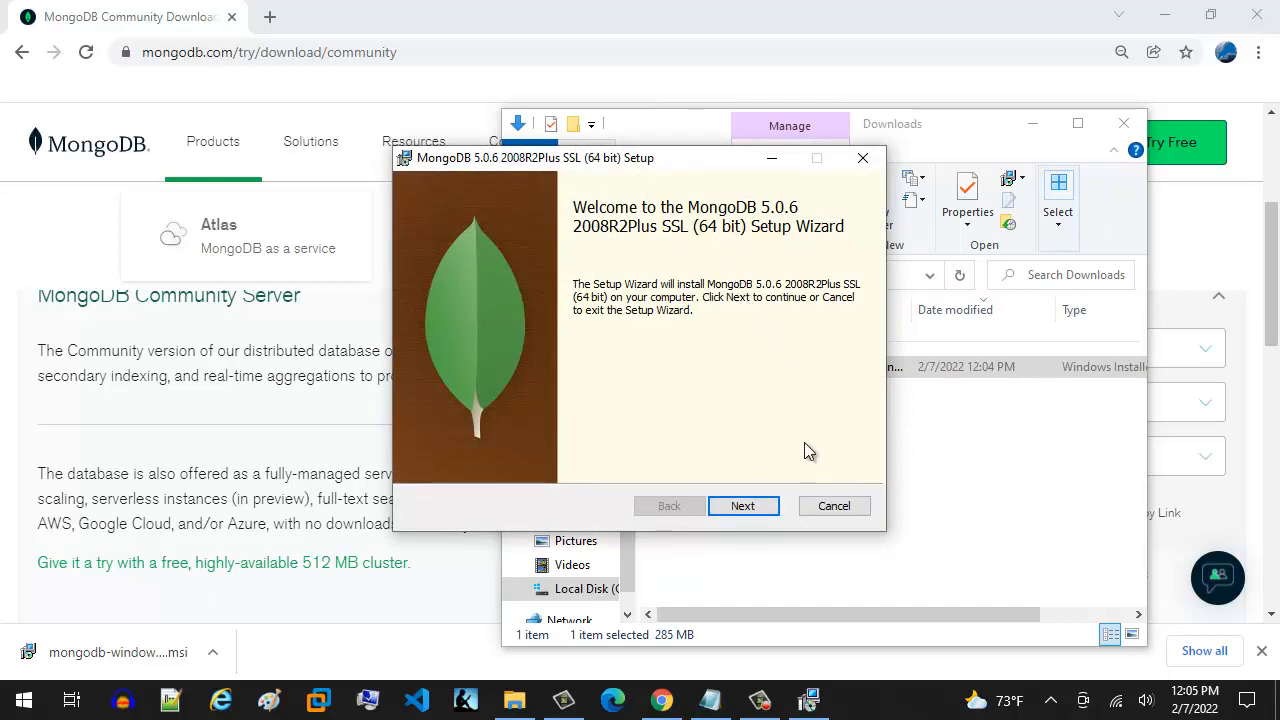
# Accept the license, keep the default service settings and Compass, reaching Ready to install
pyautogui.click(743, 505)
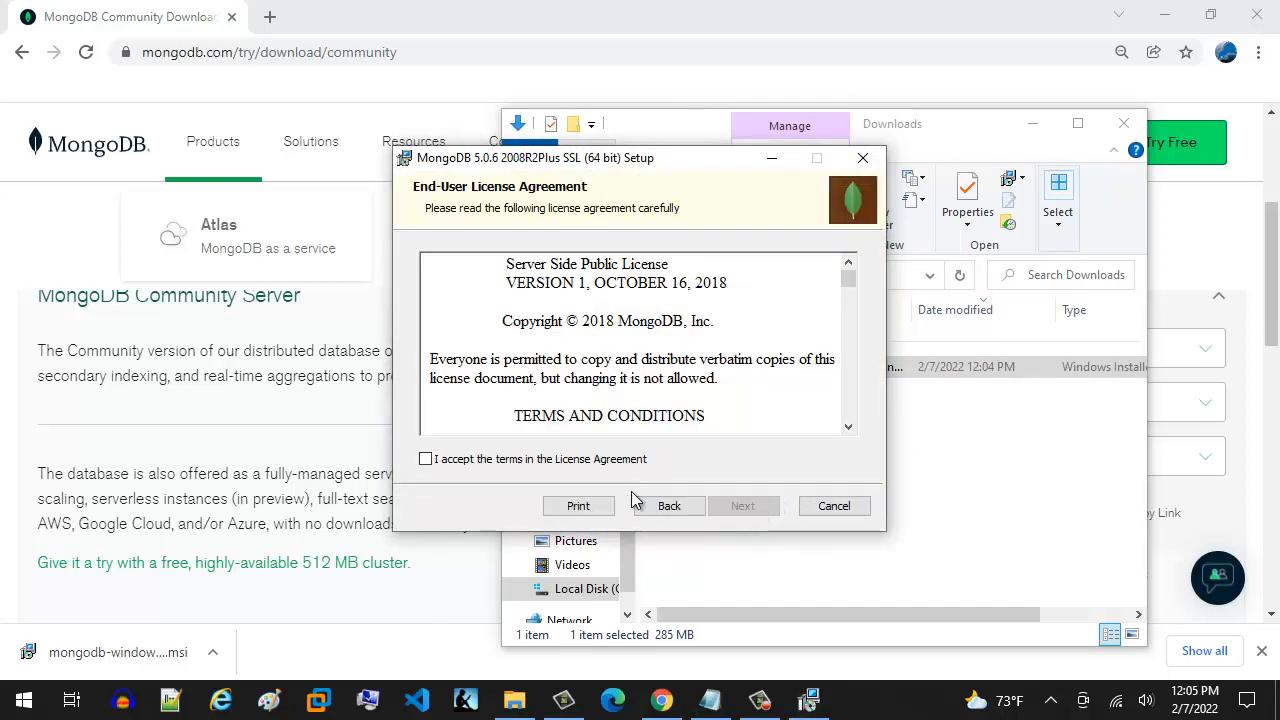
pyautogui.click(425, 458)
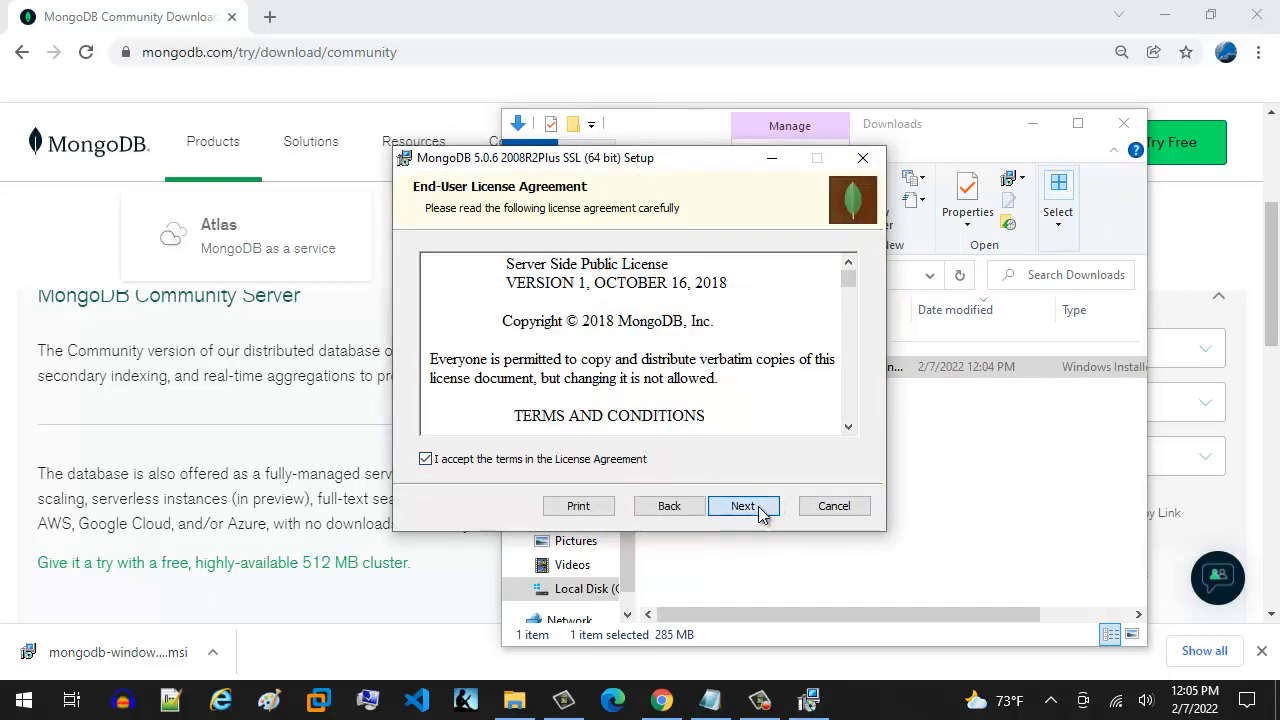
pyautogui.click(743, 505)
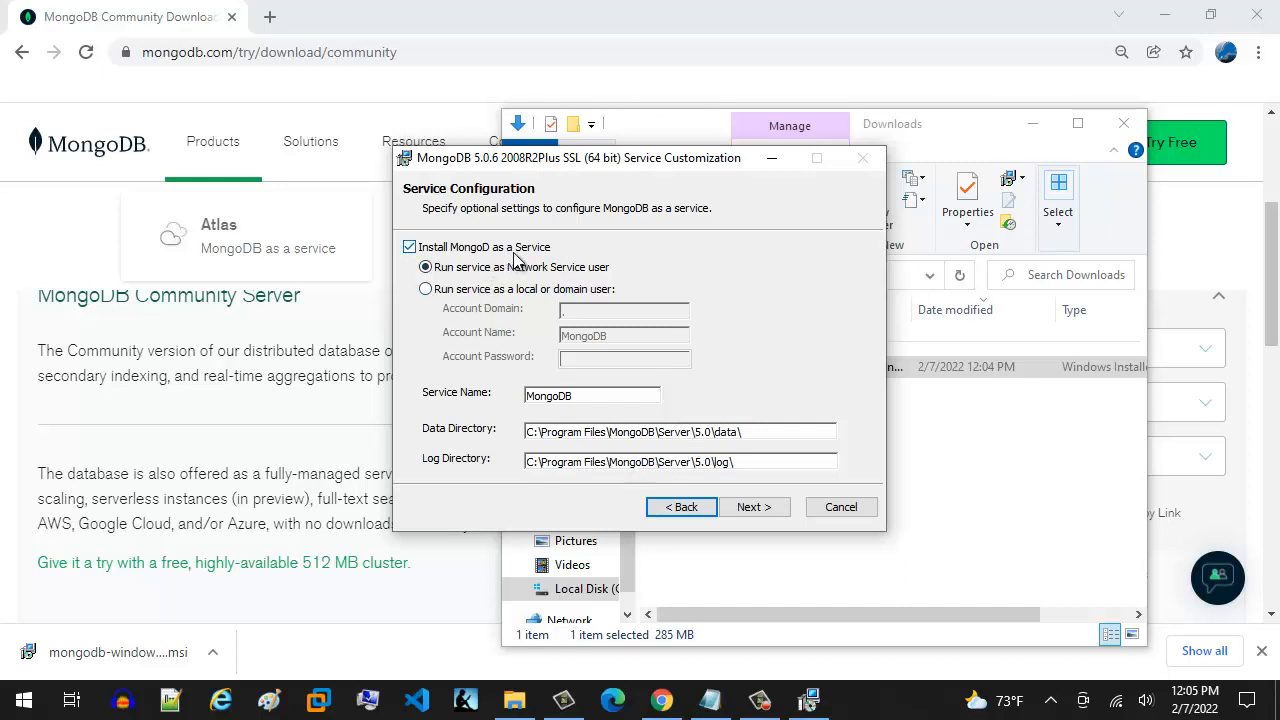
pyautogui.moveTo(538, 265)
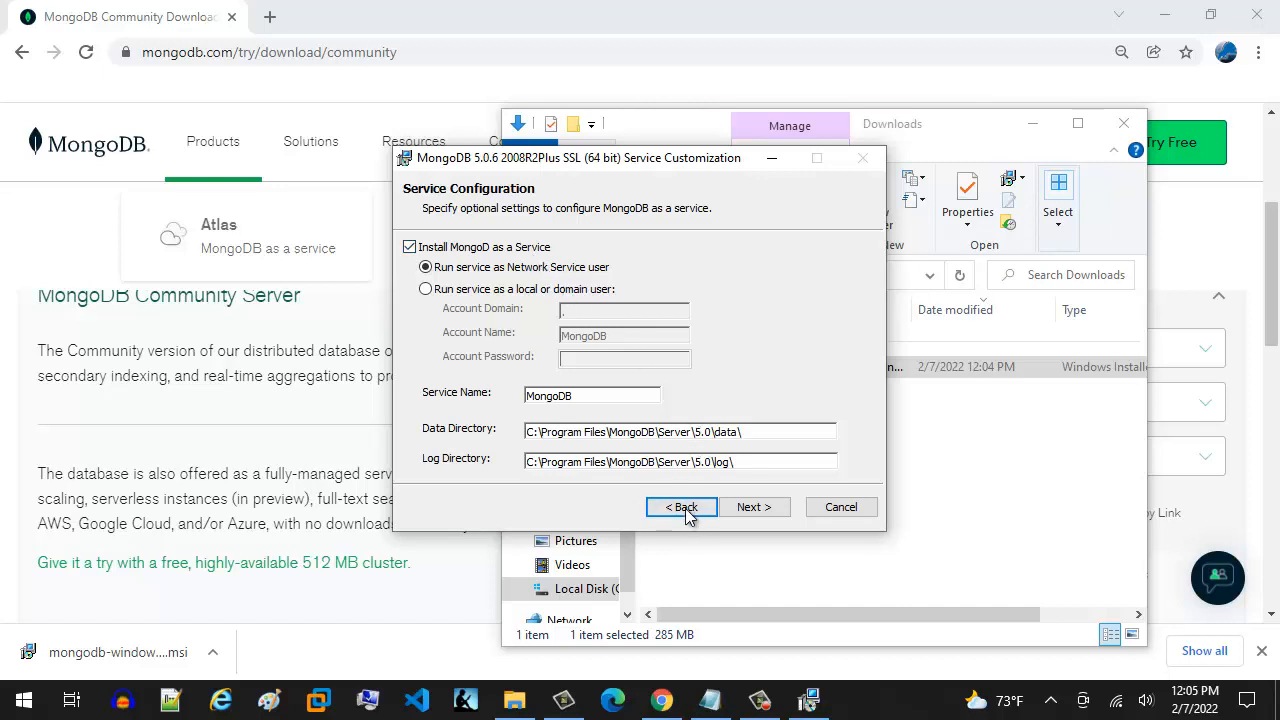
pyautogui.click(754, 506)
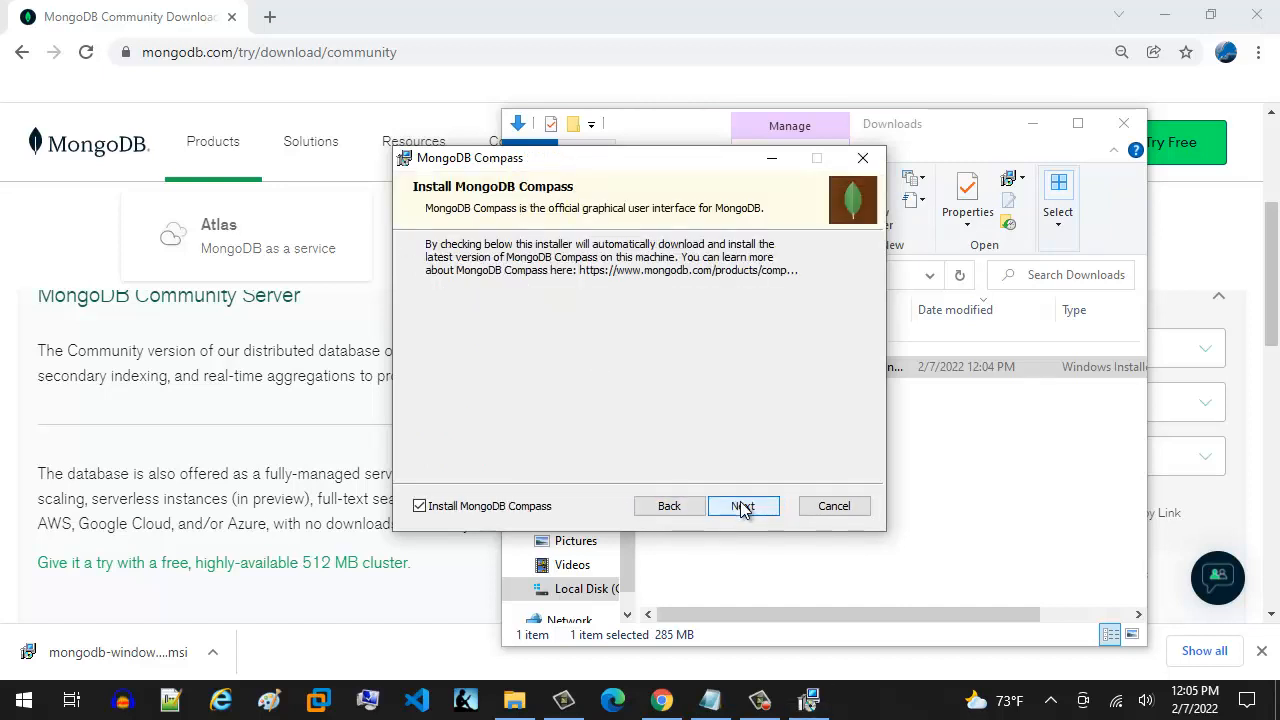
pyautogui.click(743, 505)
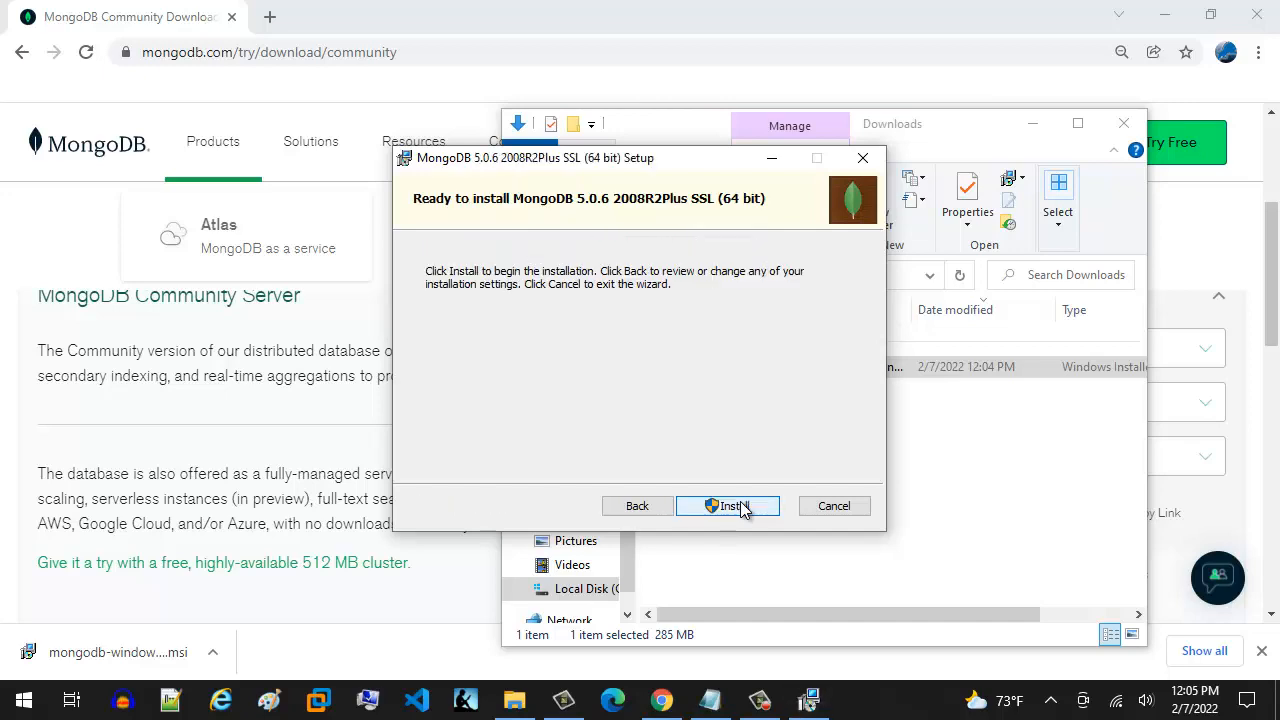
# Start installing MongoDB 5.0.6 from the Ready to install screen
pyautogui.click(727, 505)
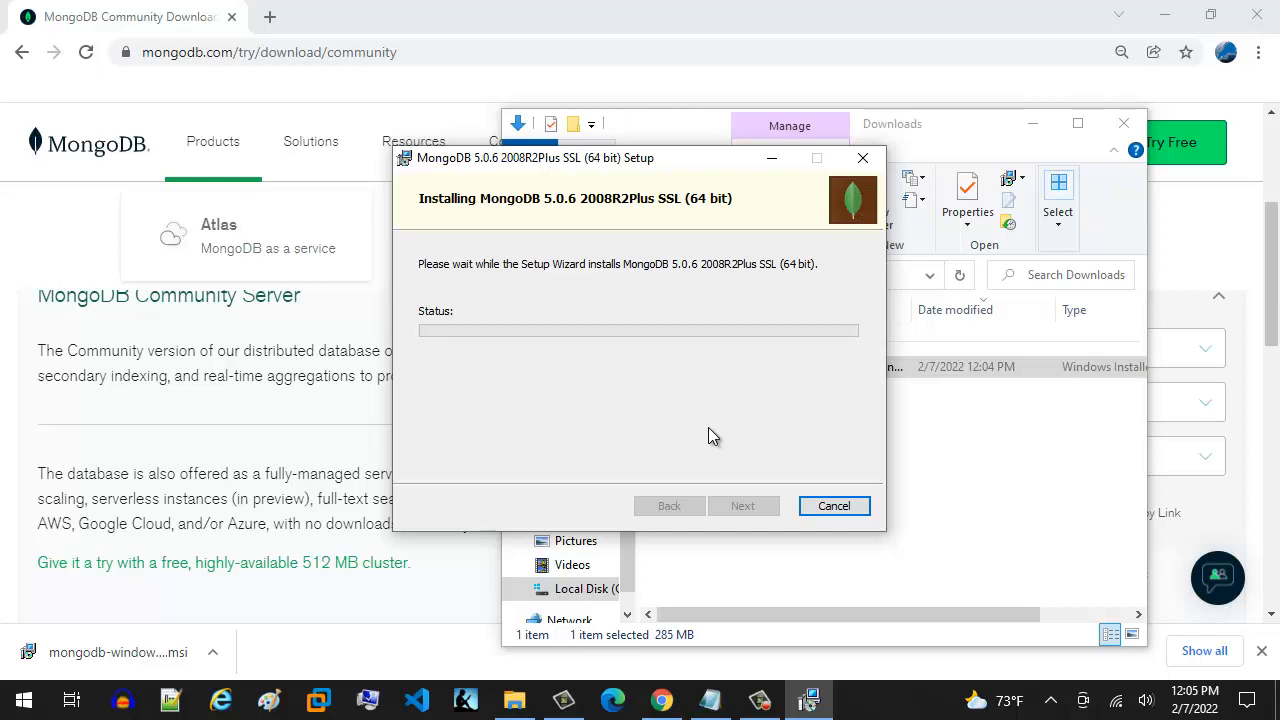
pyautogui.moveTo(730, 463)
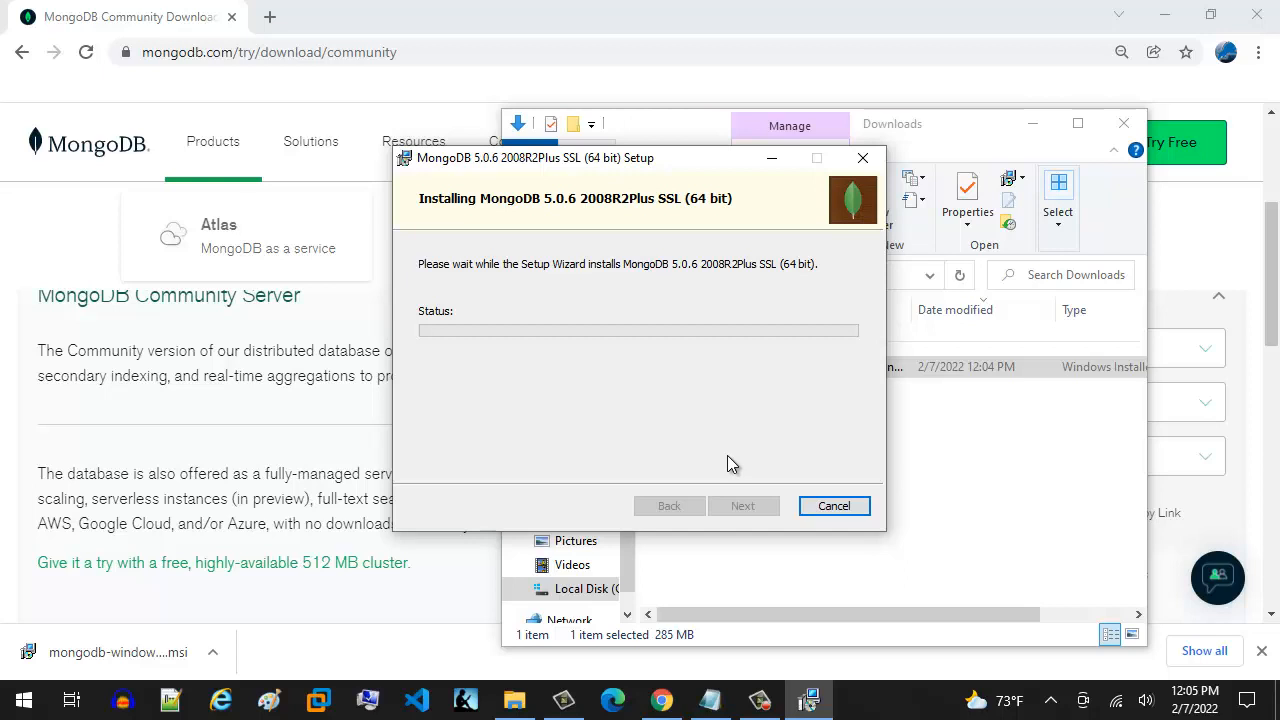
pyautogui.moveTo(783, 584)
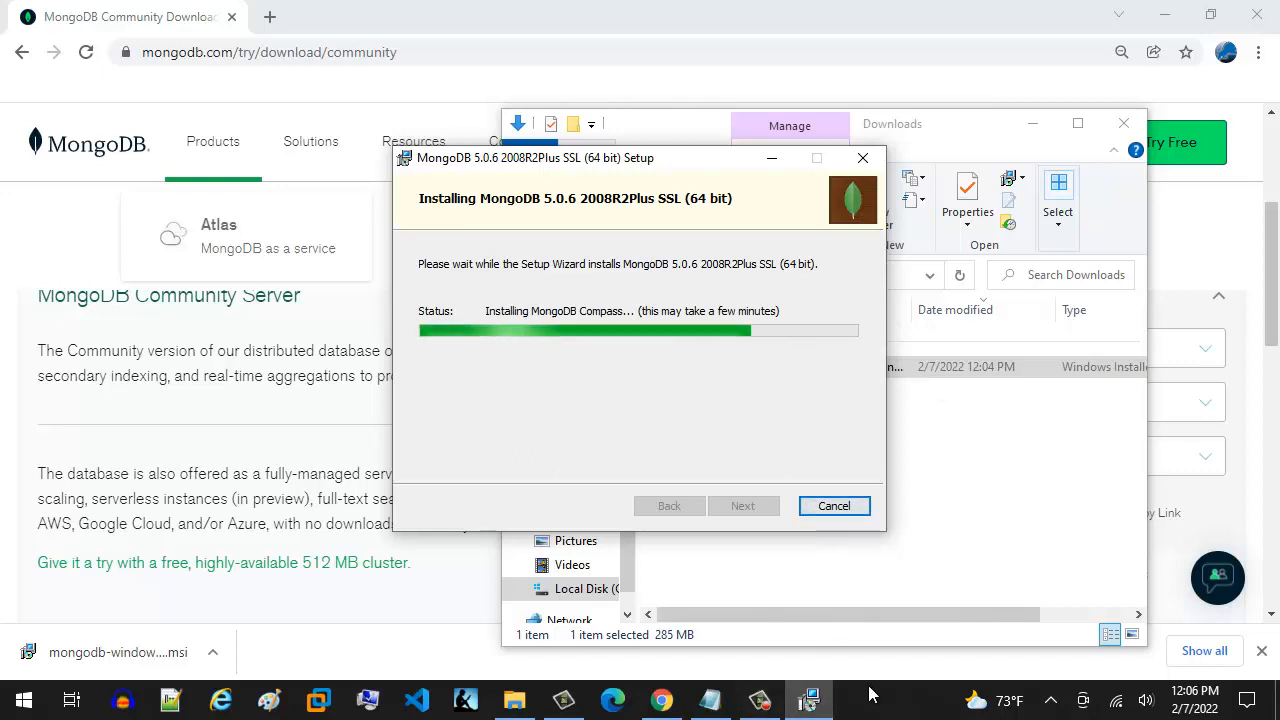
pyautogui.moveTo(764, 401)
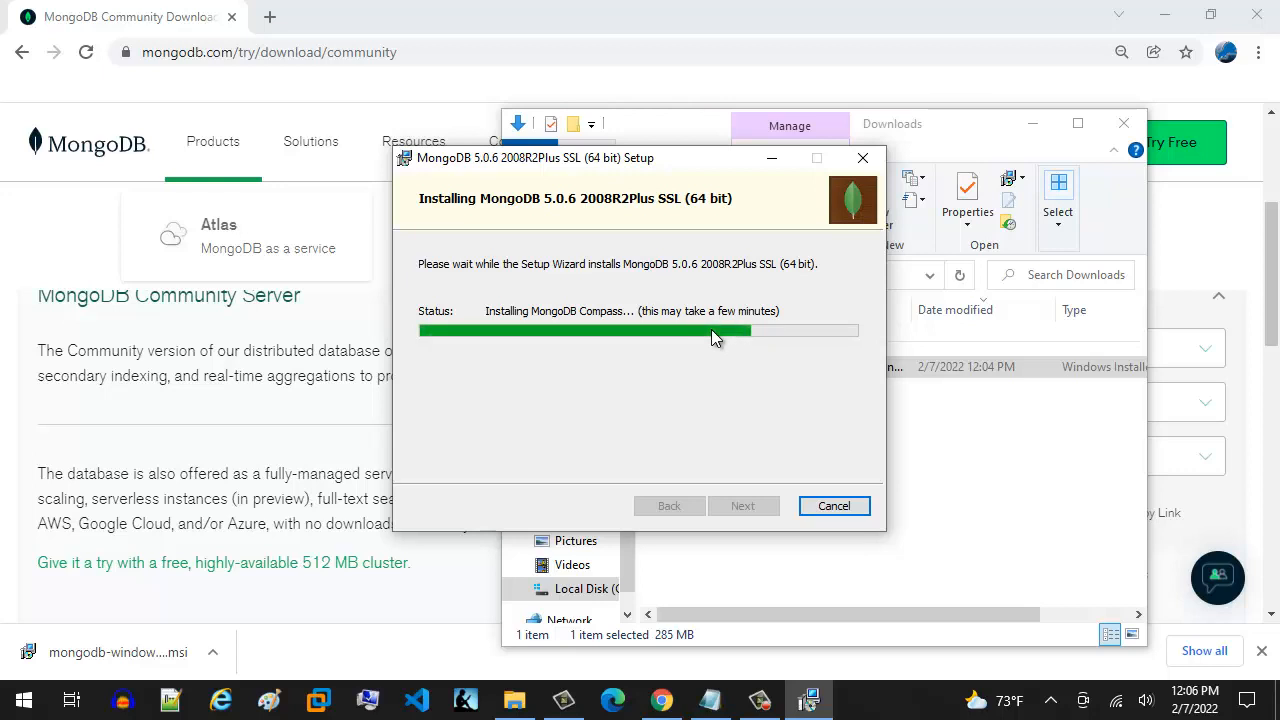
pyautogui.moveTo(750, 347)
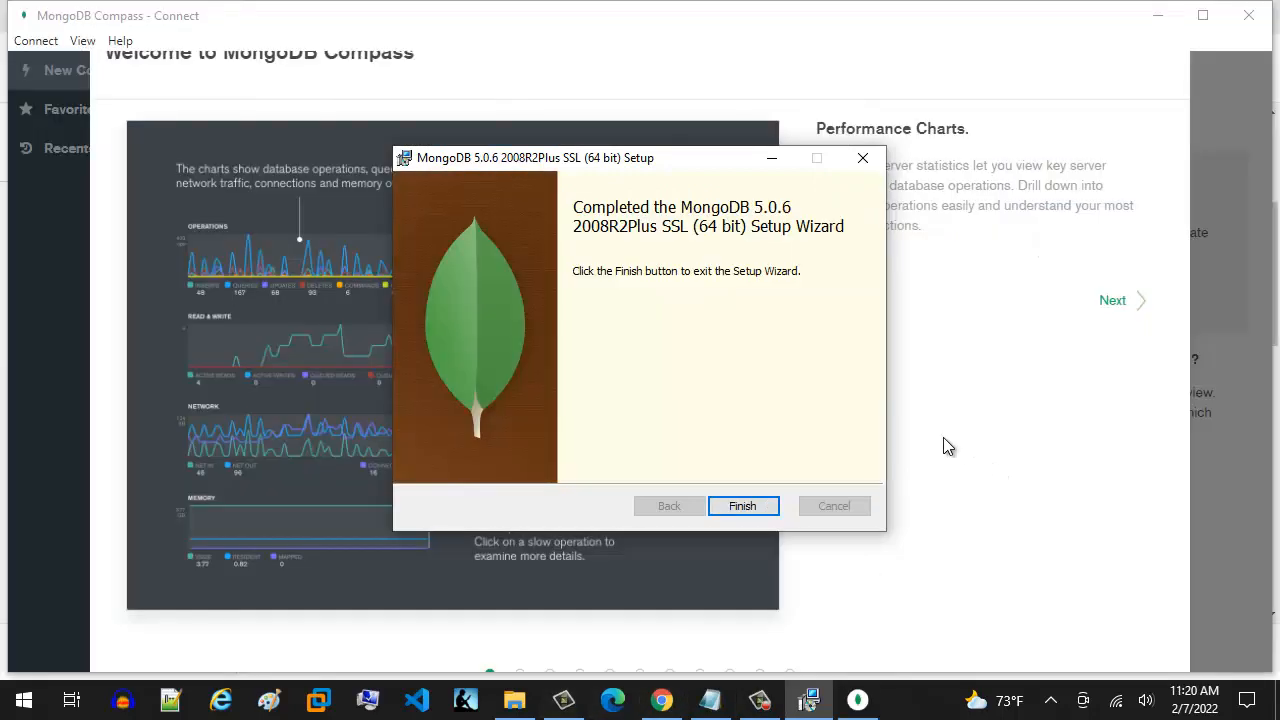
pyautogui.moveTo(780, 260)
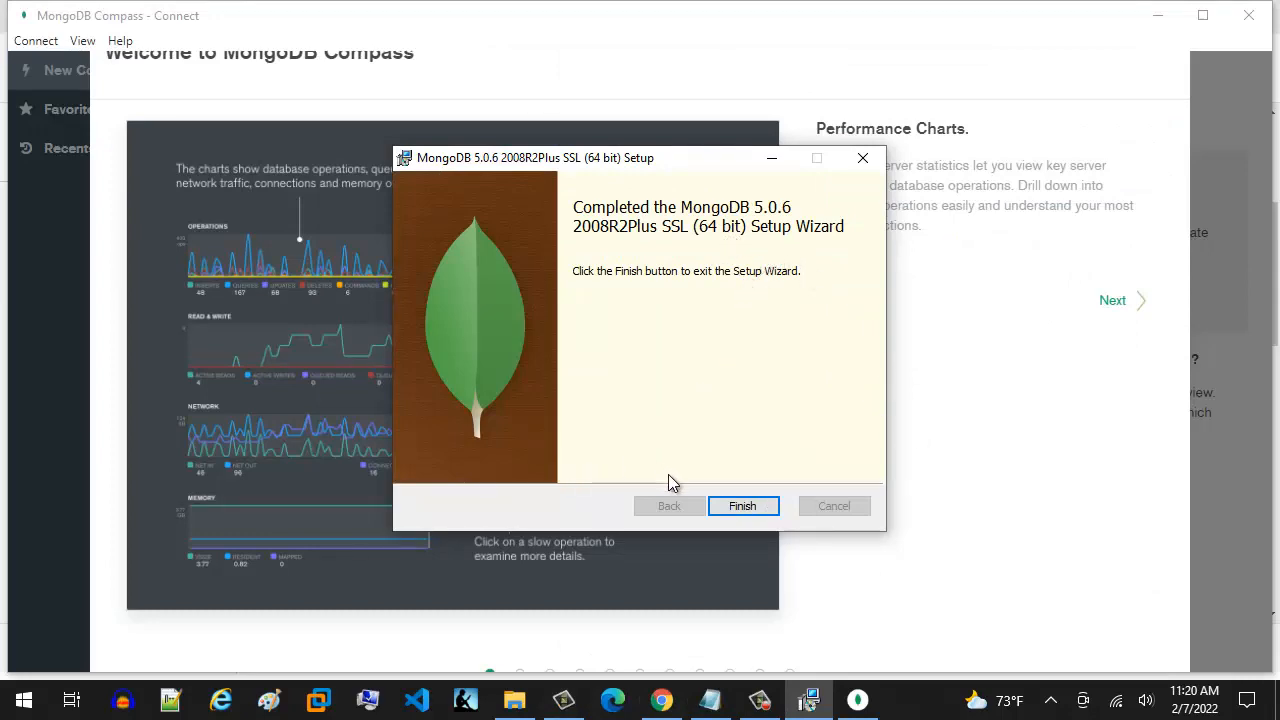
# Finish the MongoDB setup wizard, bringing up the restart prompt
pyautogui.click(743, 506)
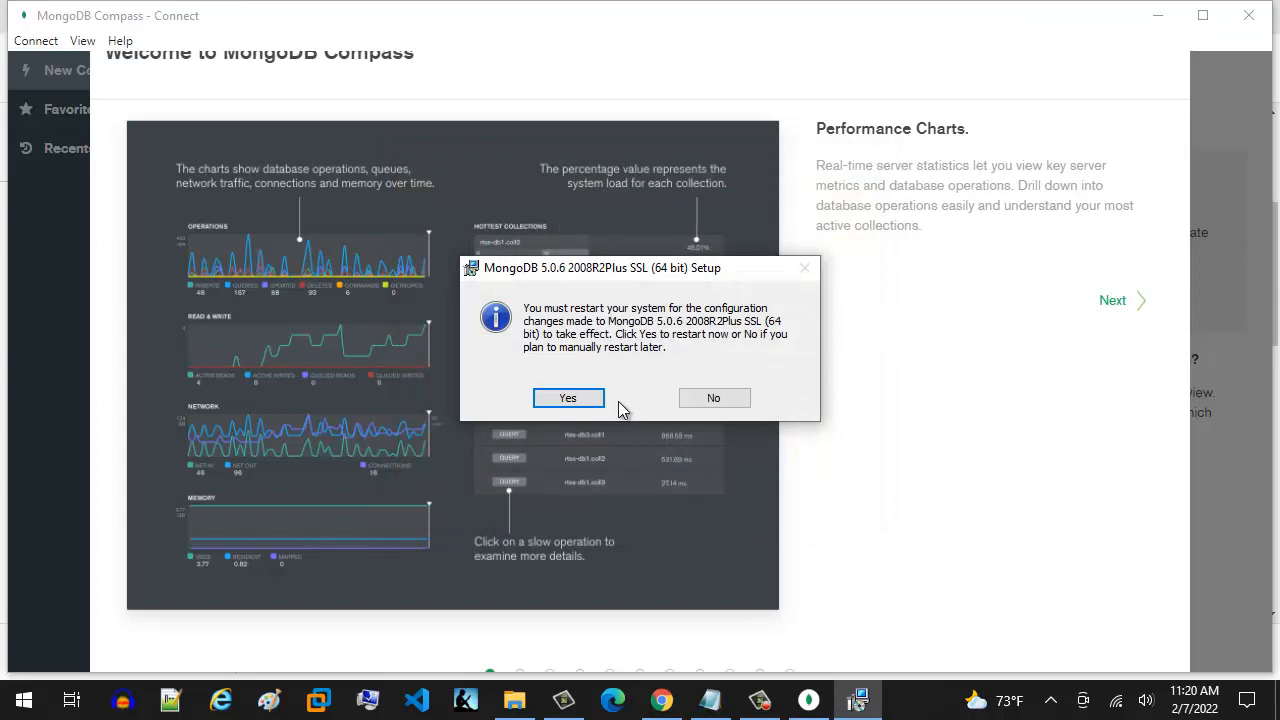
pyautogui.moveTo(630, 371)
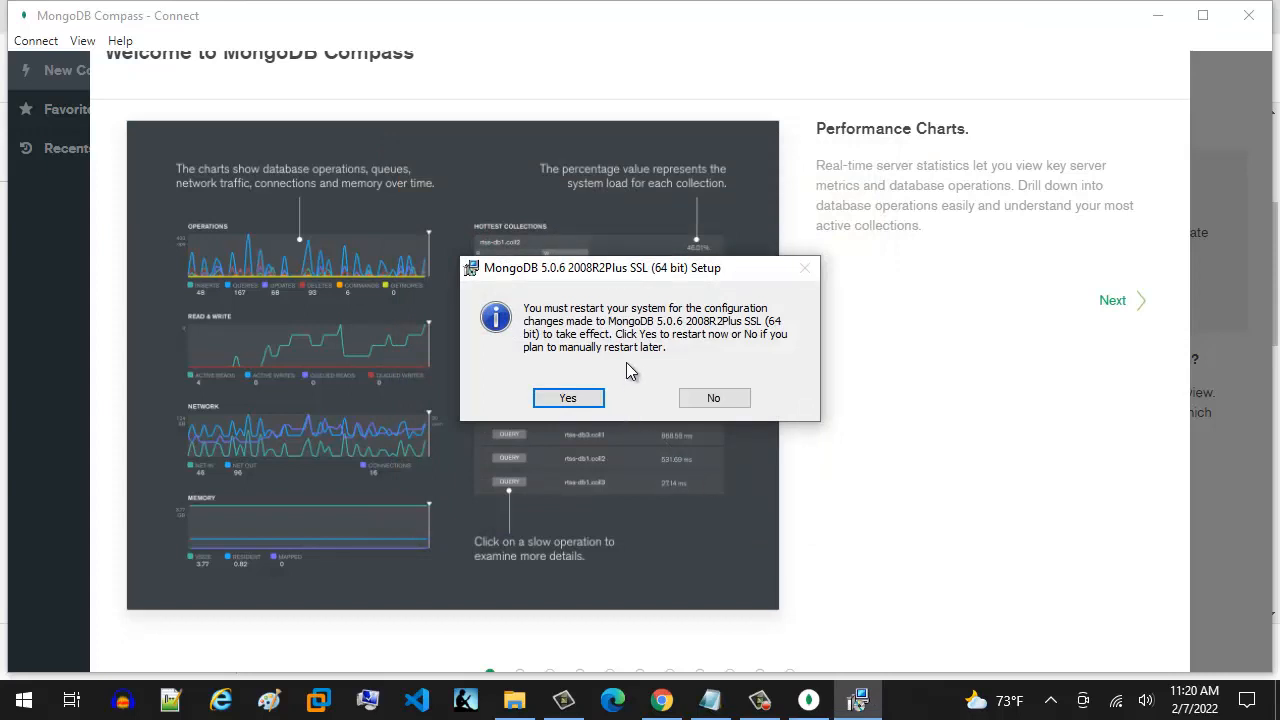
pyautogui.moveTo(640, 353)
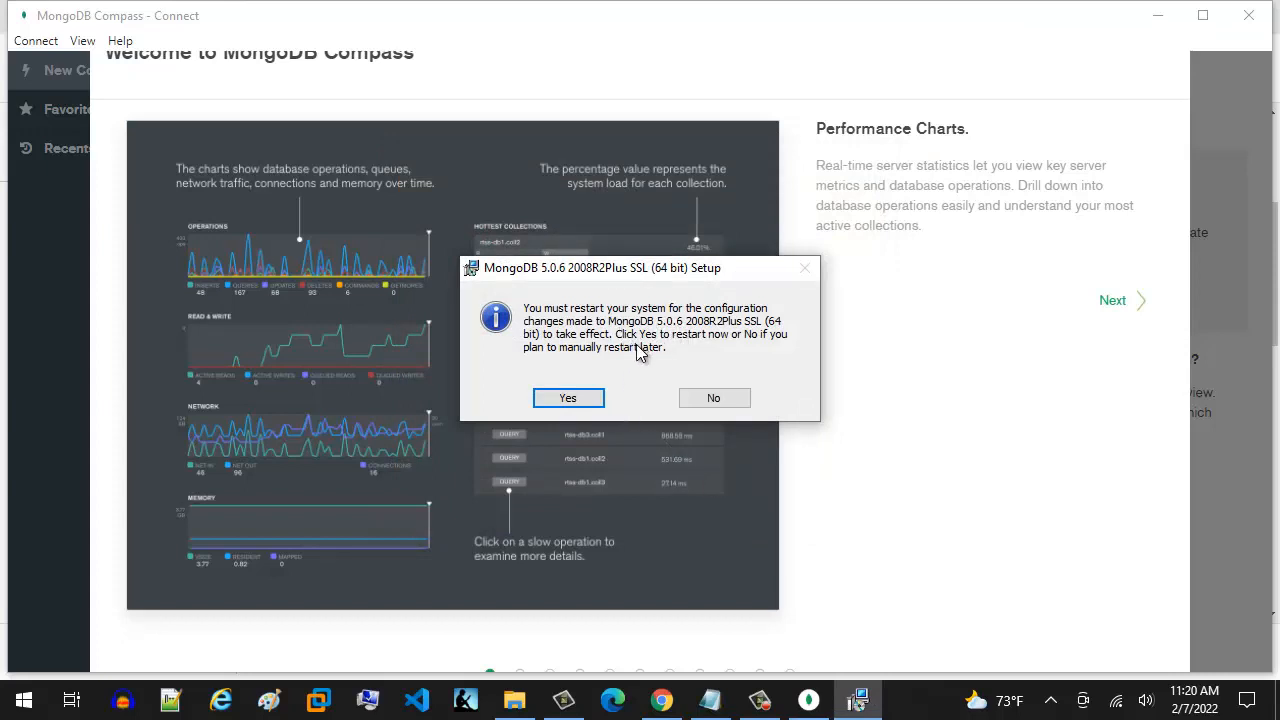
pyautogui.moveTo(652, 357)
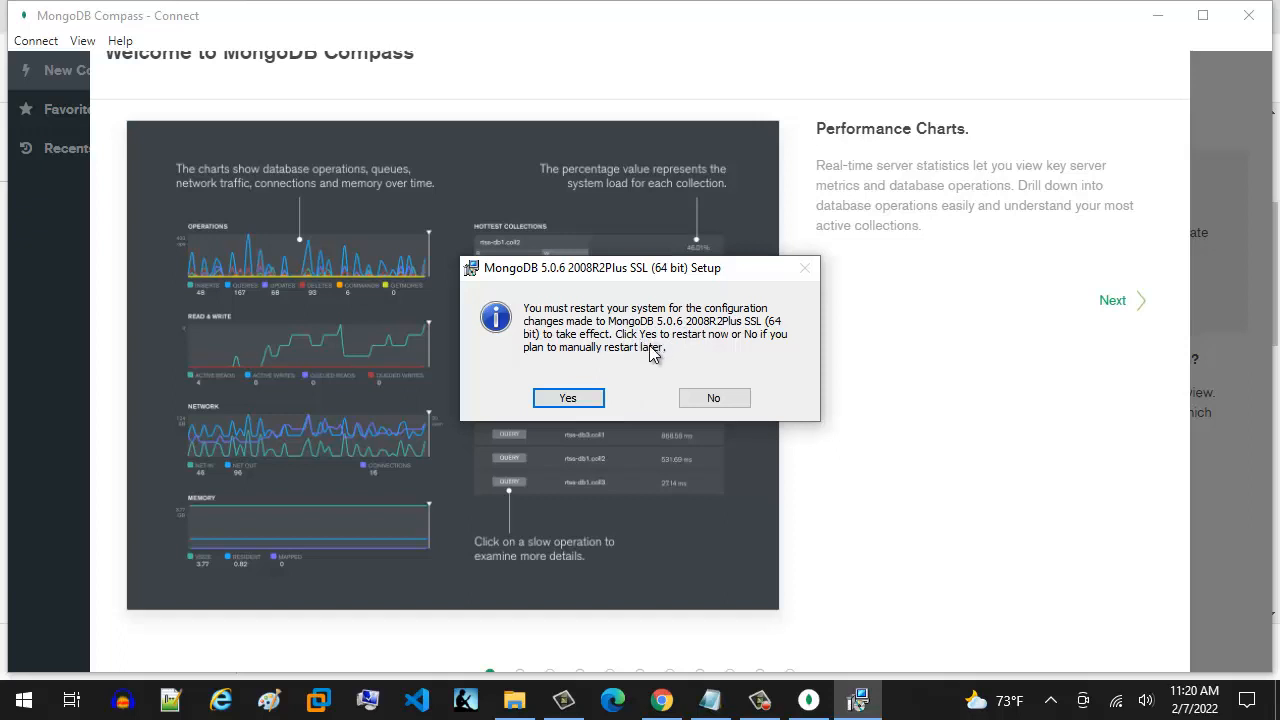
pyautogui.moveTo(640, 358)
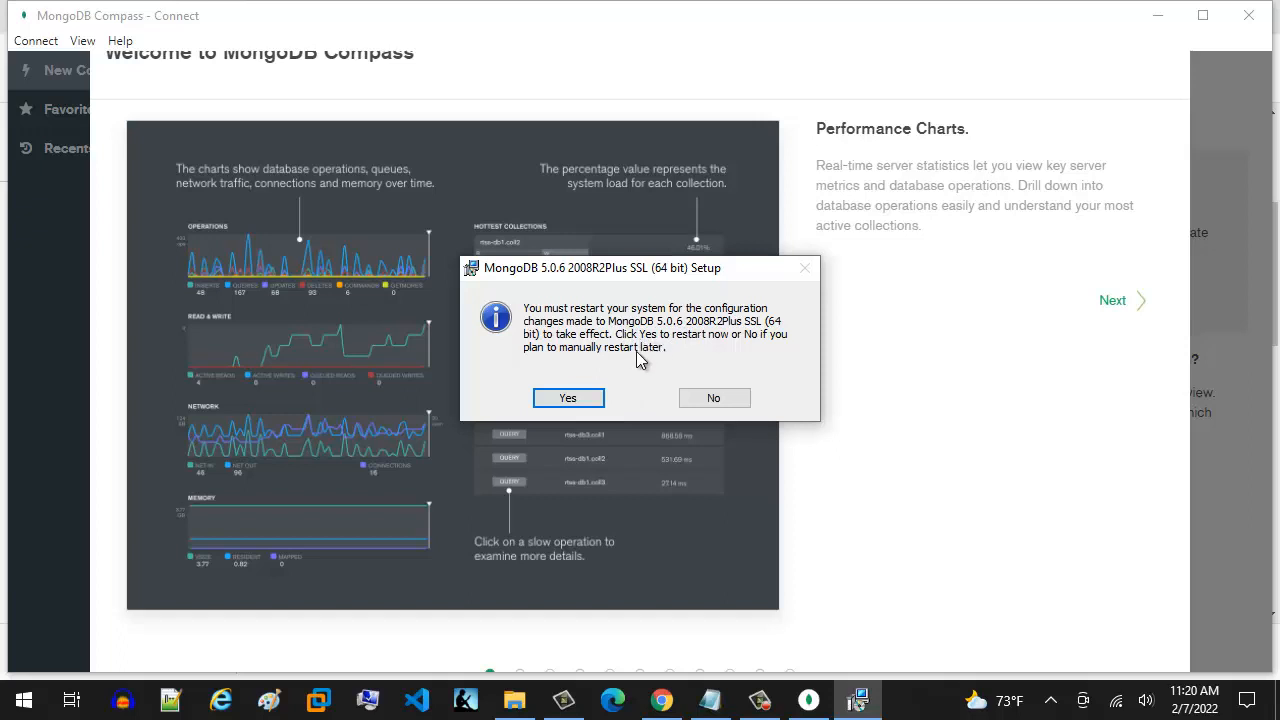
pyautogui.moveTo(715, 510)
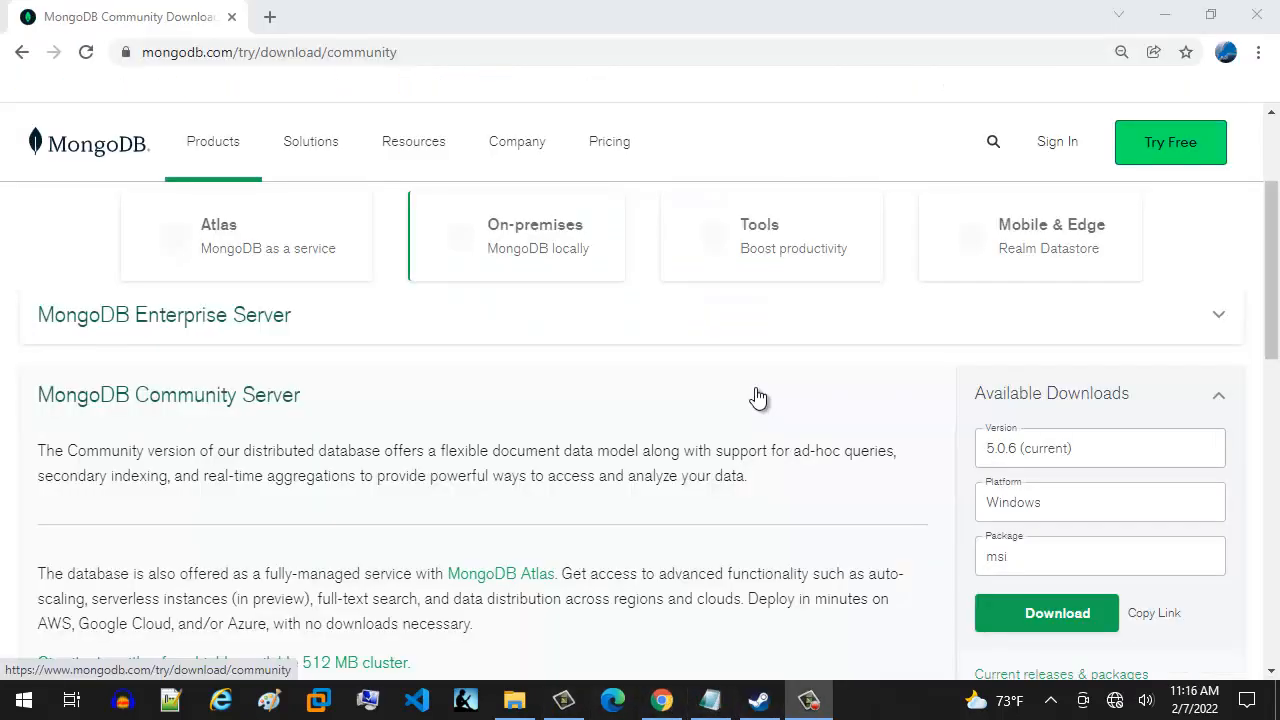
pyautogui.moveTo(742, 410)
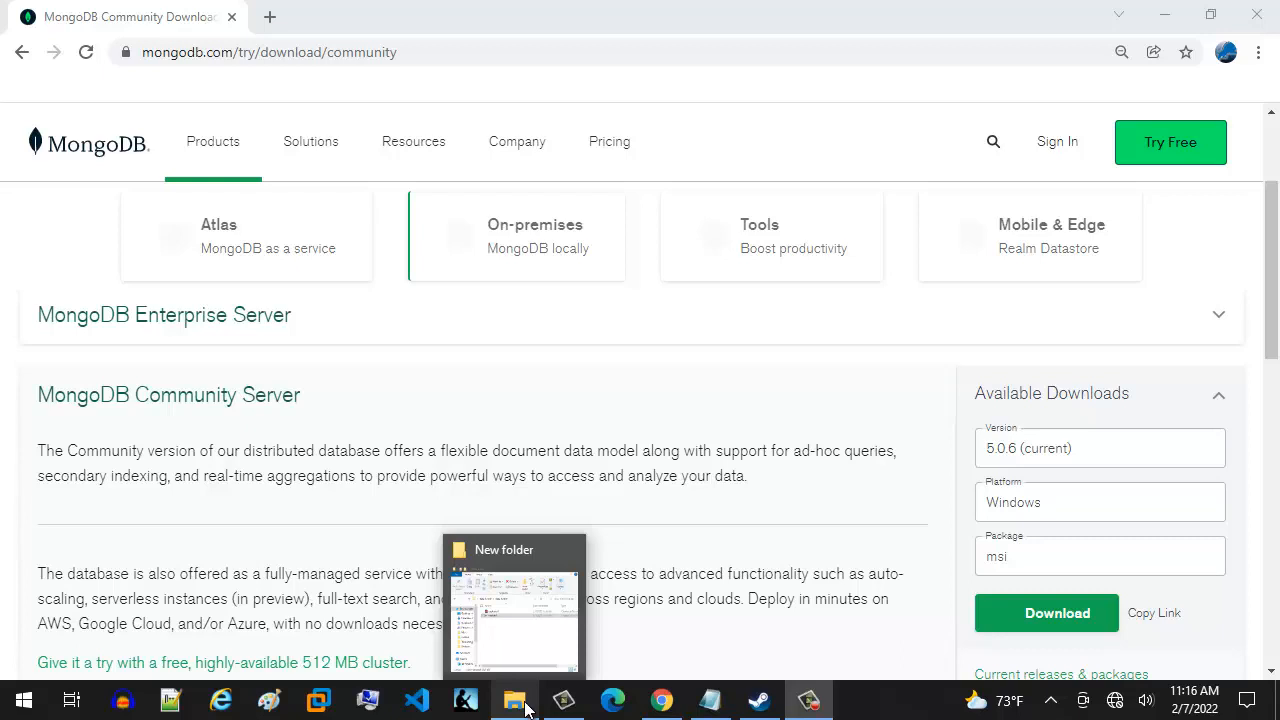
# Browse to C:\Program Files\MongoDB\Server\5.0\bin, copy its path, and close File Explorer
pyautogui.click(515, 700)
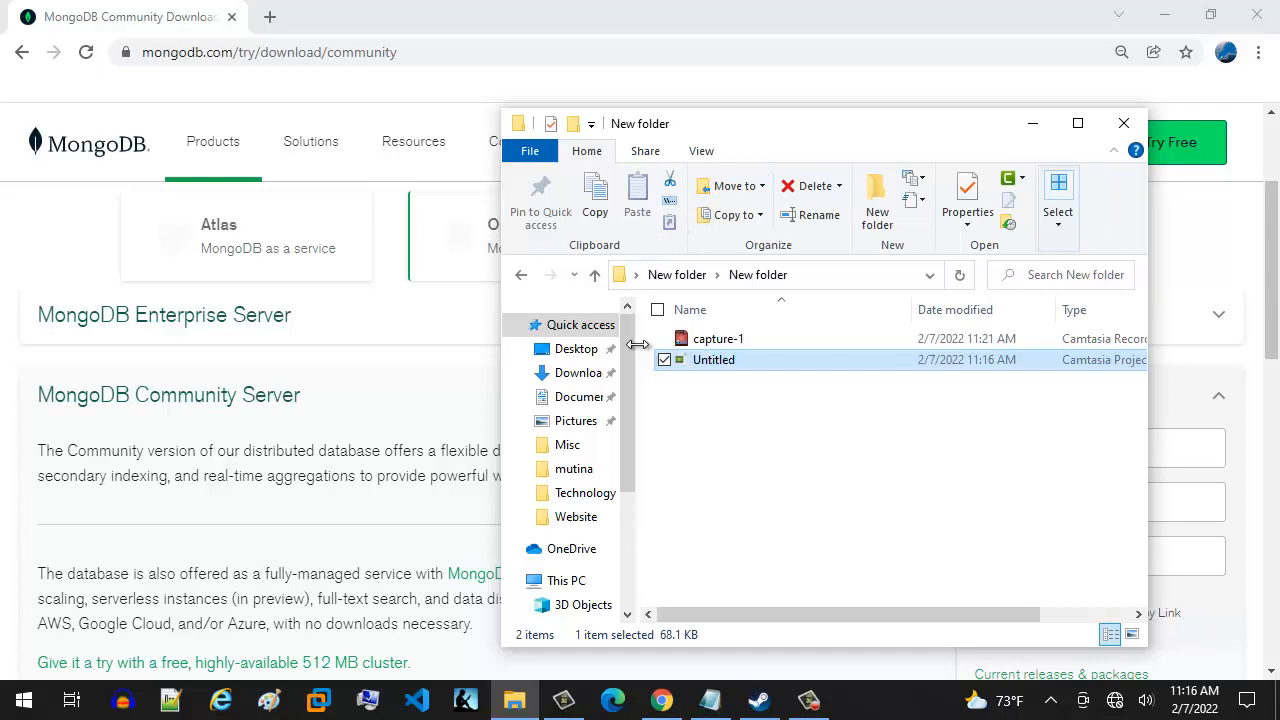
pyautogui.moveTo(635, 345)
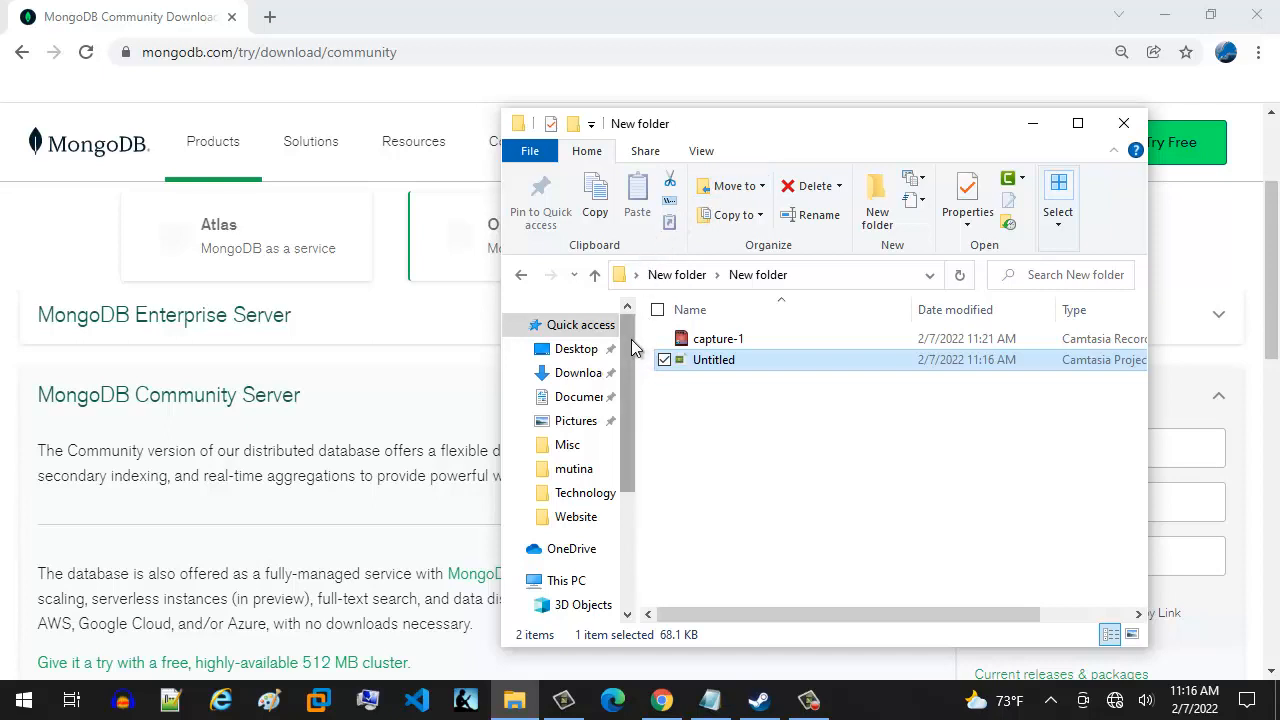
pyautogui.scroll(-3)
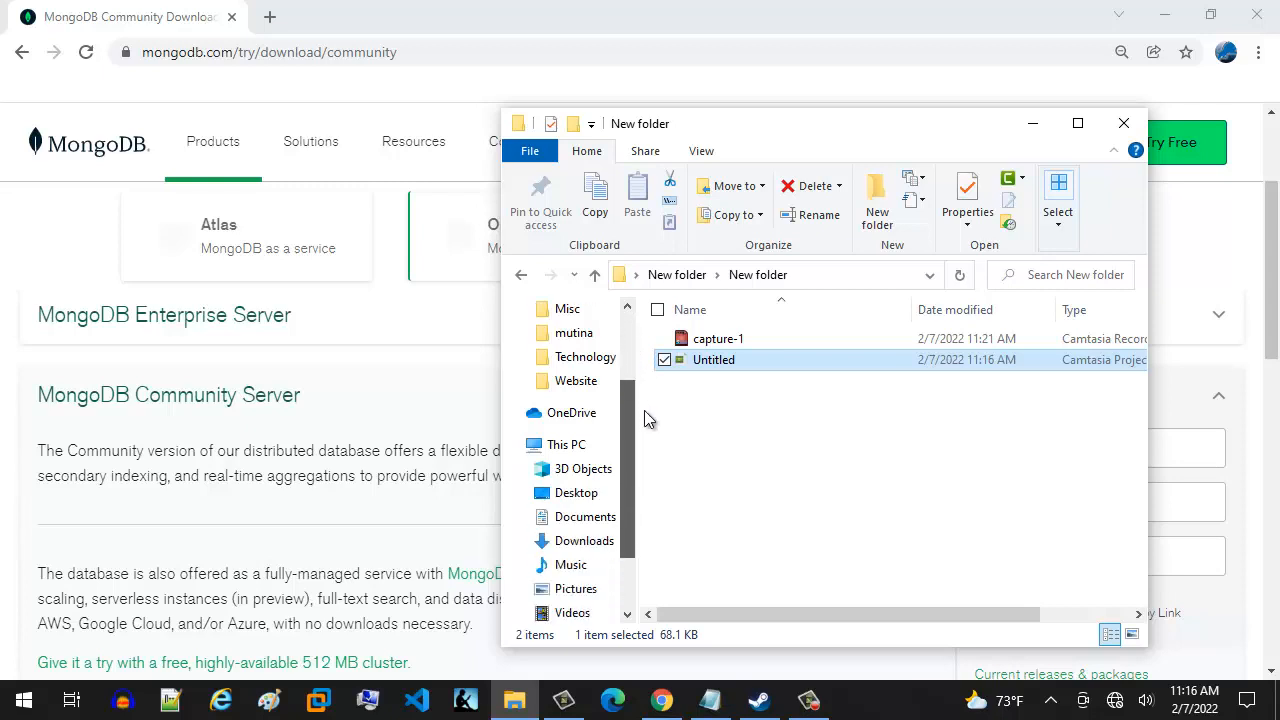
pyautogui.click(513, 372)
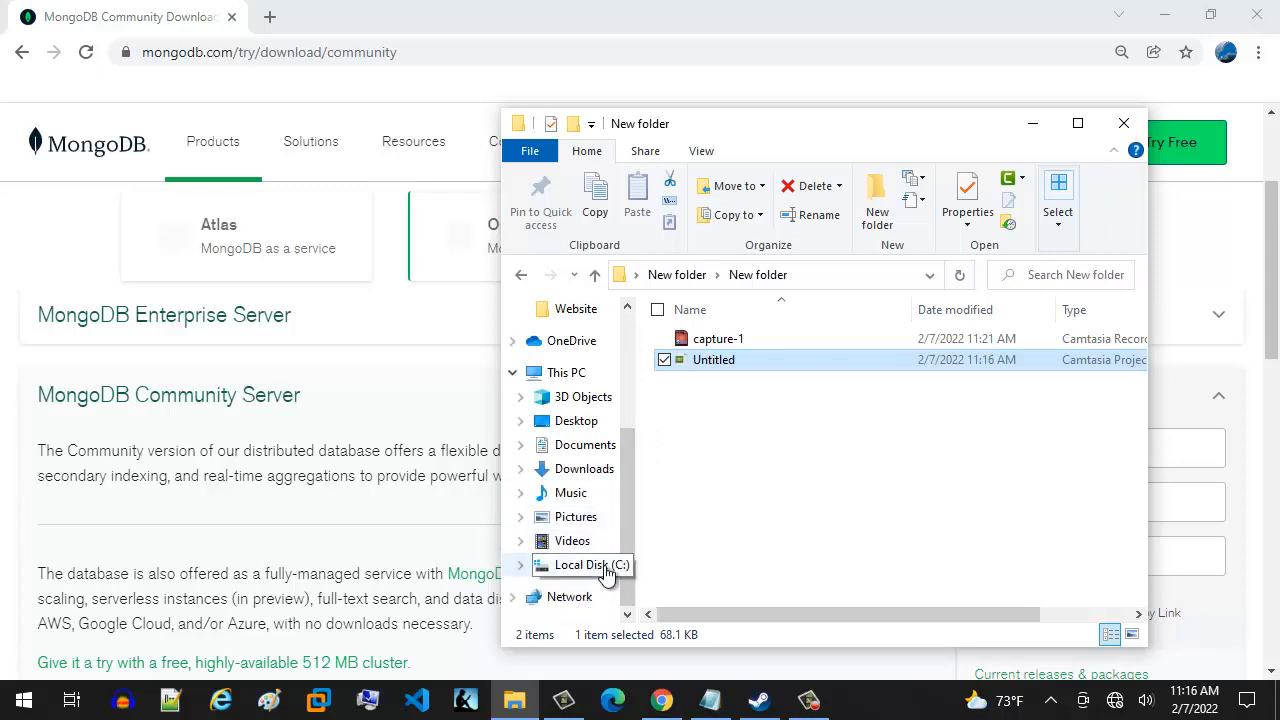
pyautogui.click(592, 564)
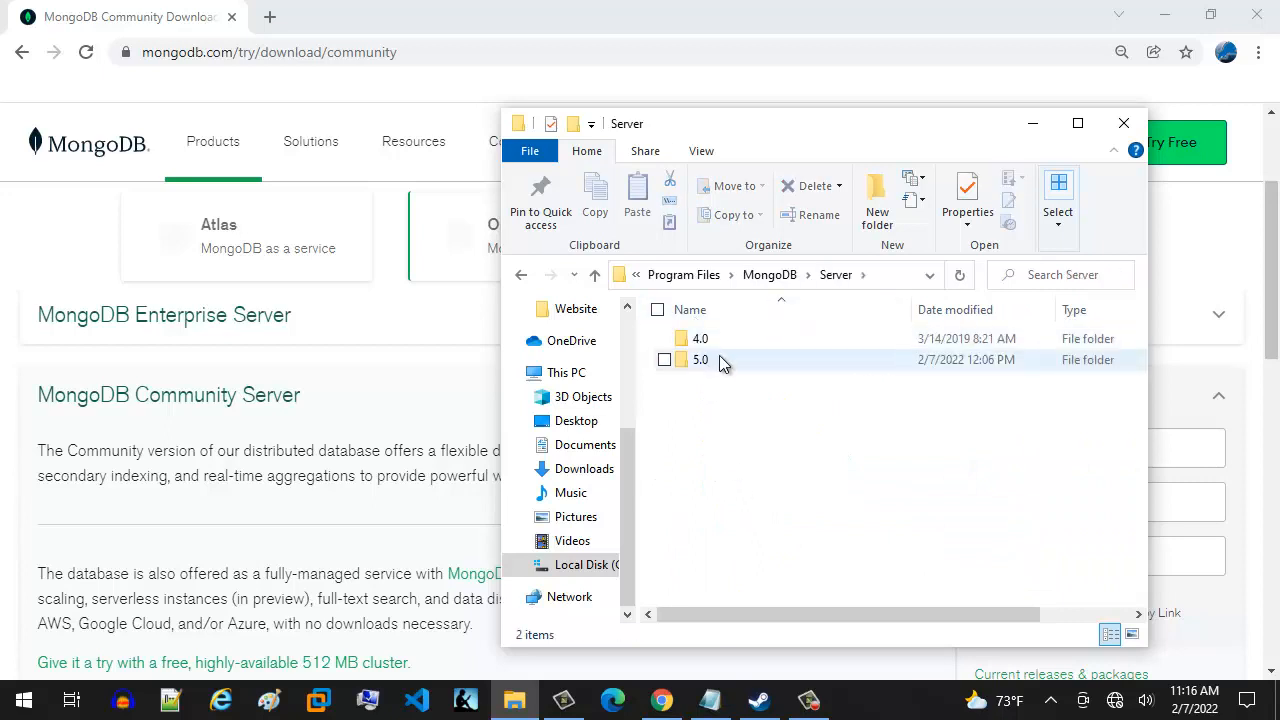
pyautogui.doubleClick(700, 359)
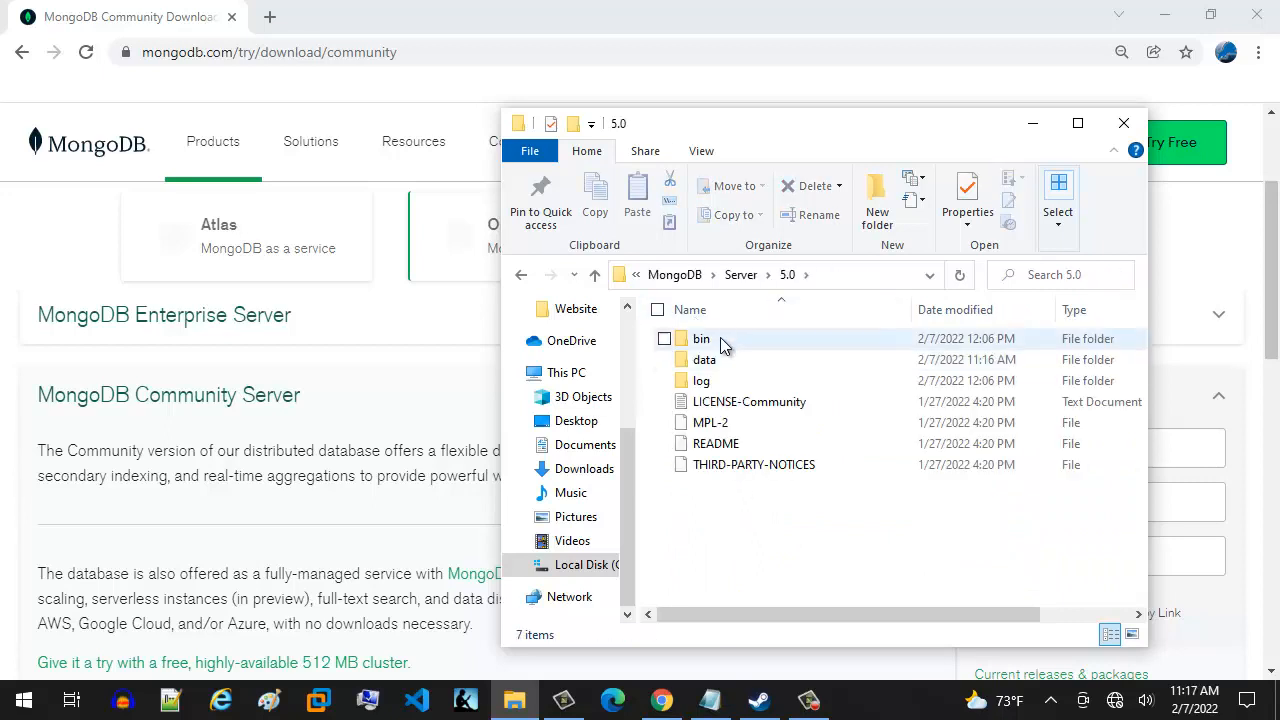
pyautogui.moveTo(702, 338)
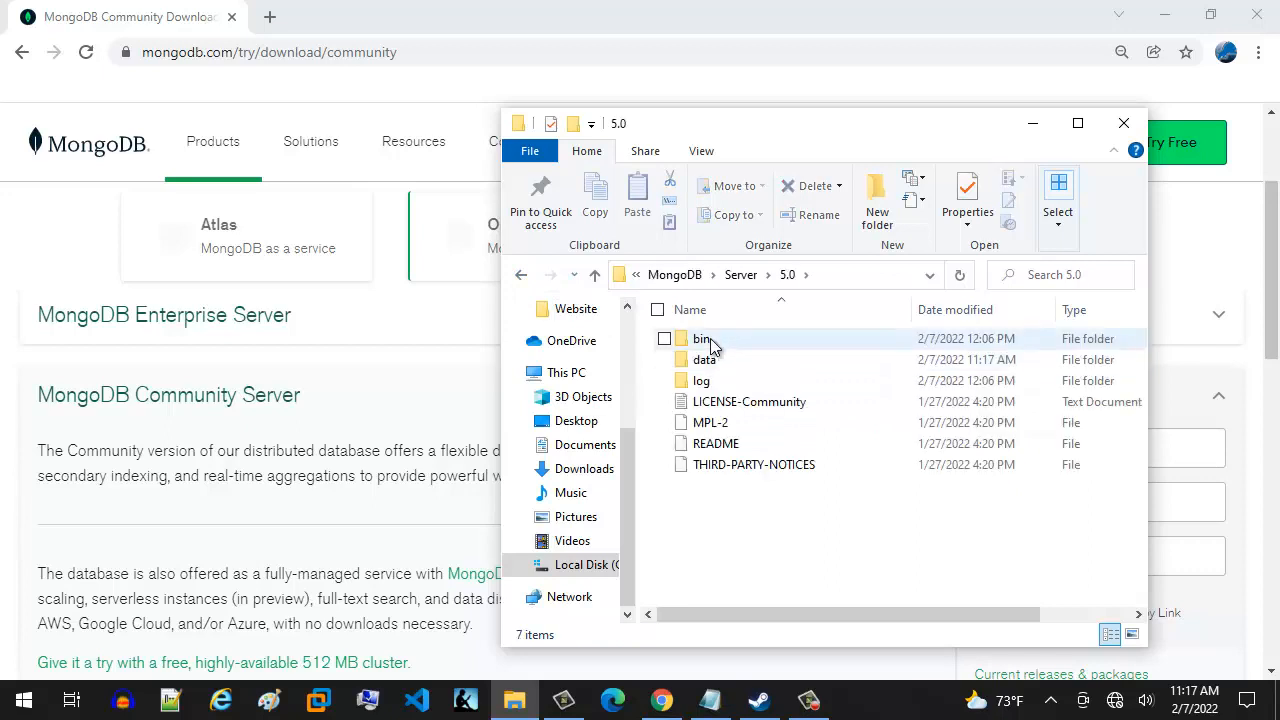
pyautogui.moveTo(702, 339)
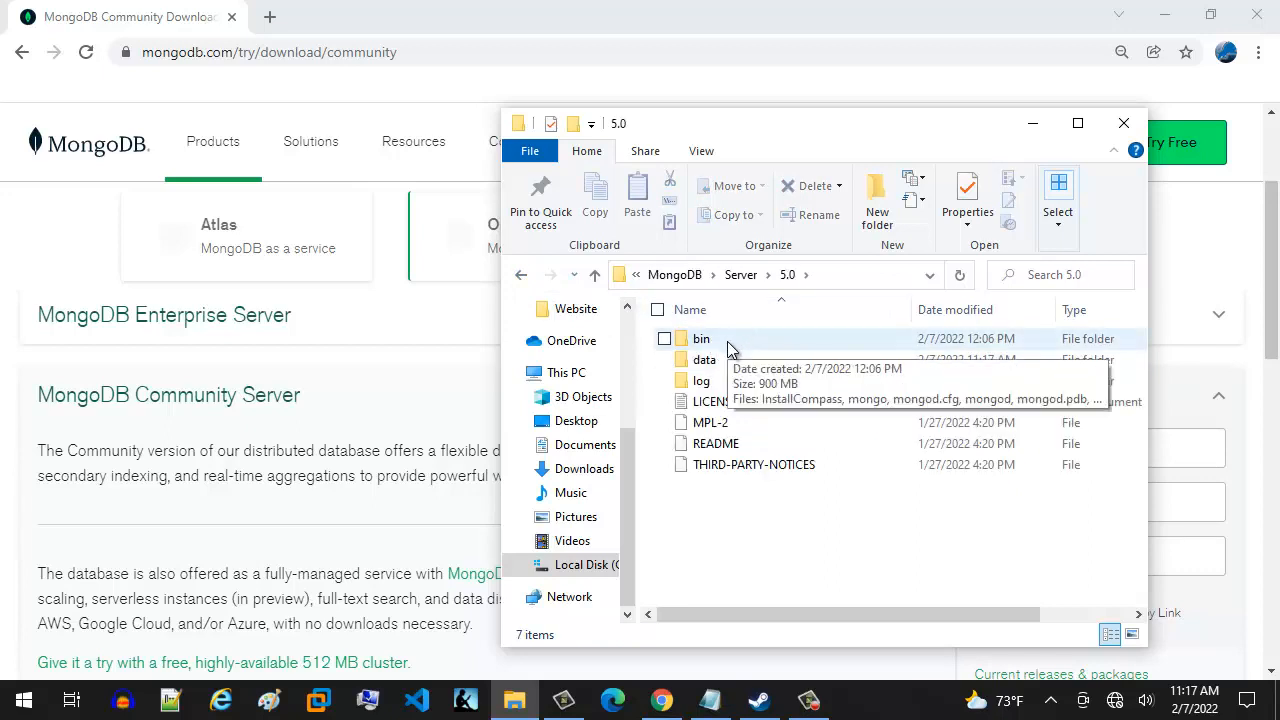
pyautogui.doubleClick(701, 338)
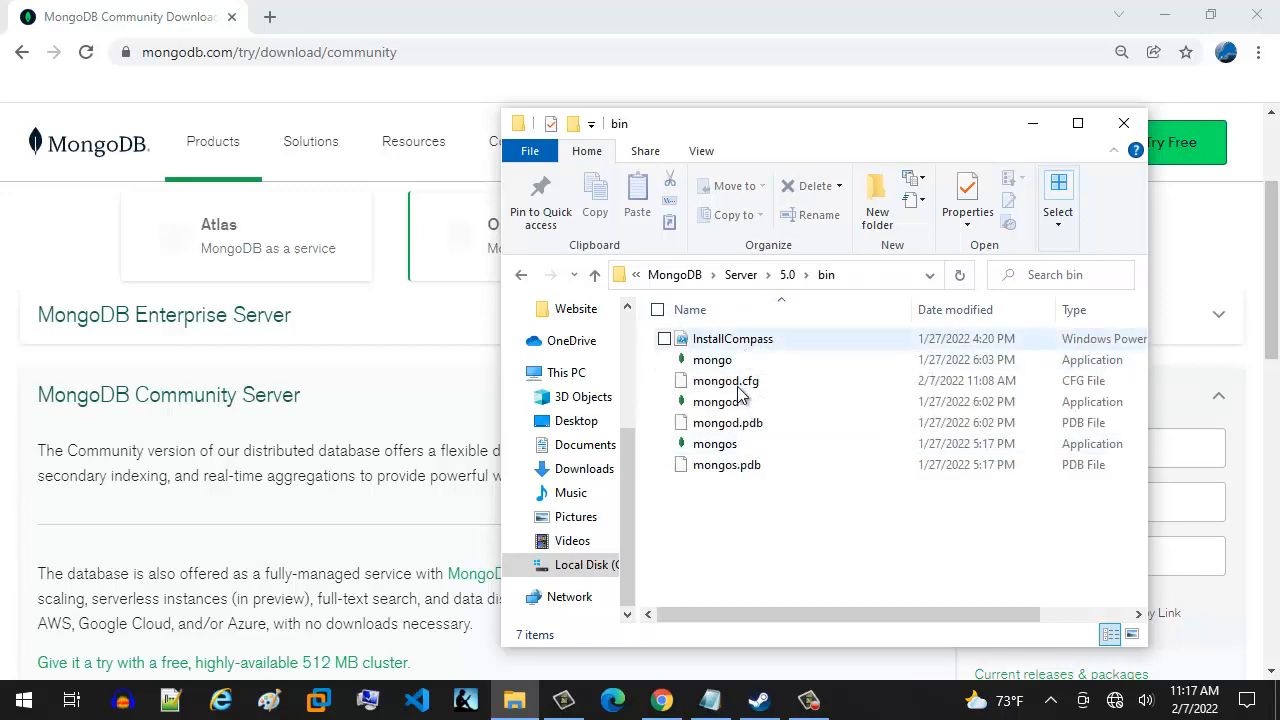
pyautogui.click(770, 275)
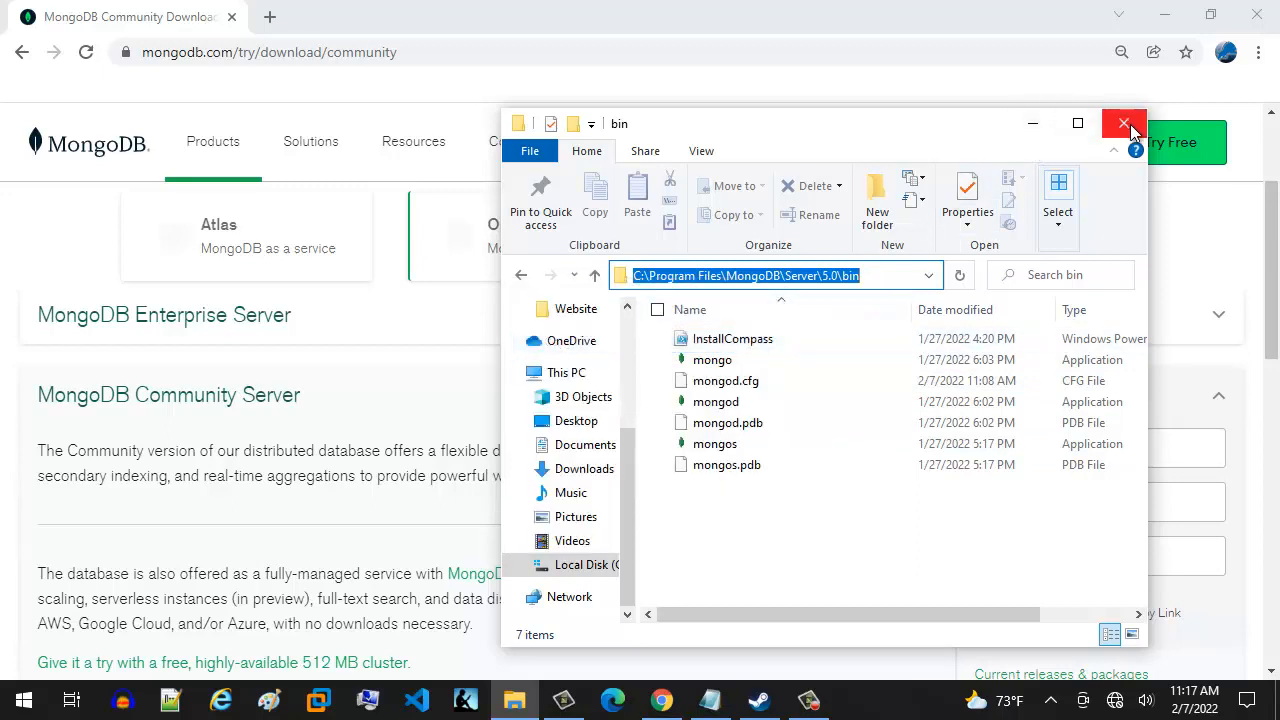
pyautogui.click(1123, 123)
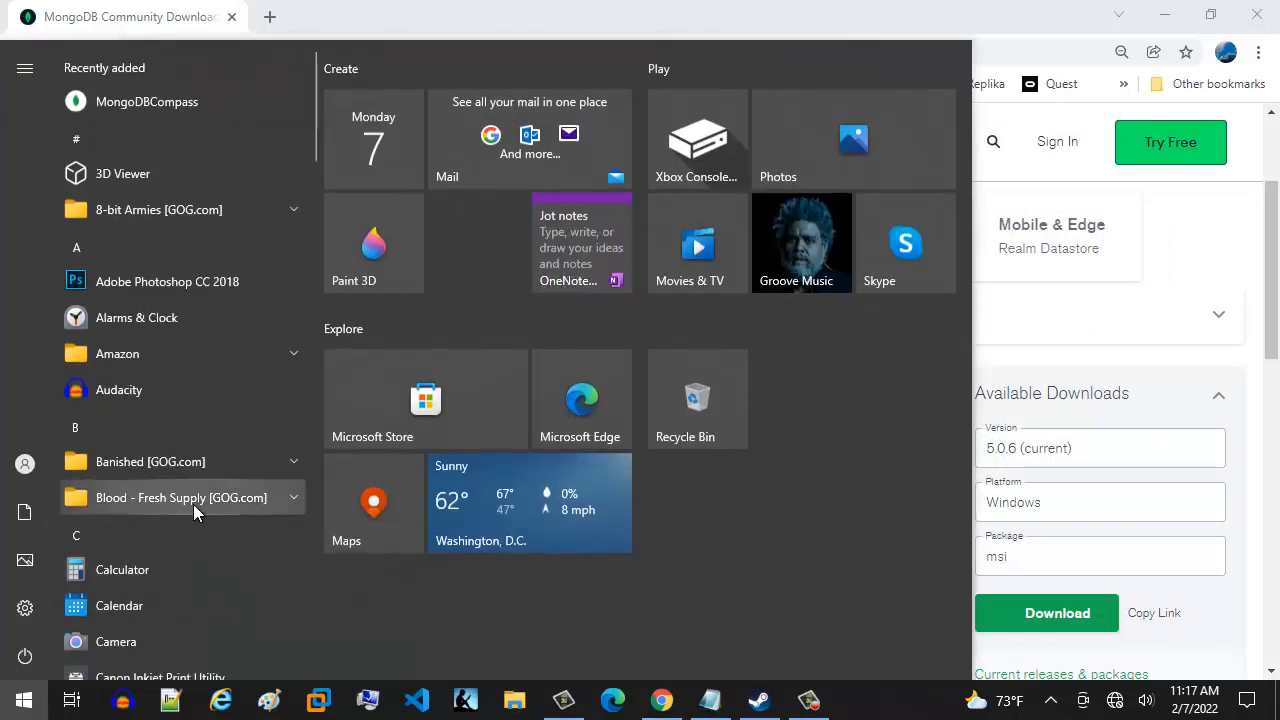
# Search Start for 'env' to open 'Edit the system environment variables'
pyautogui.write('env')
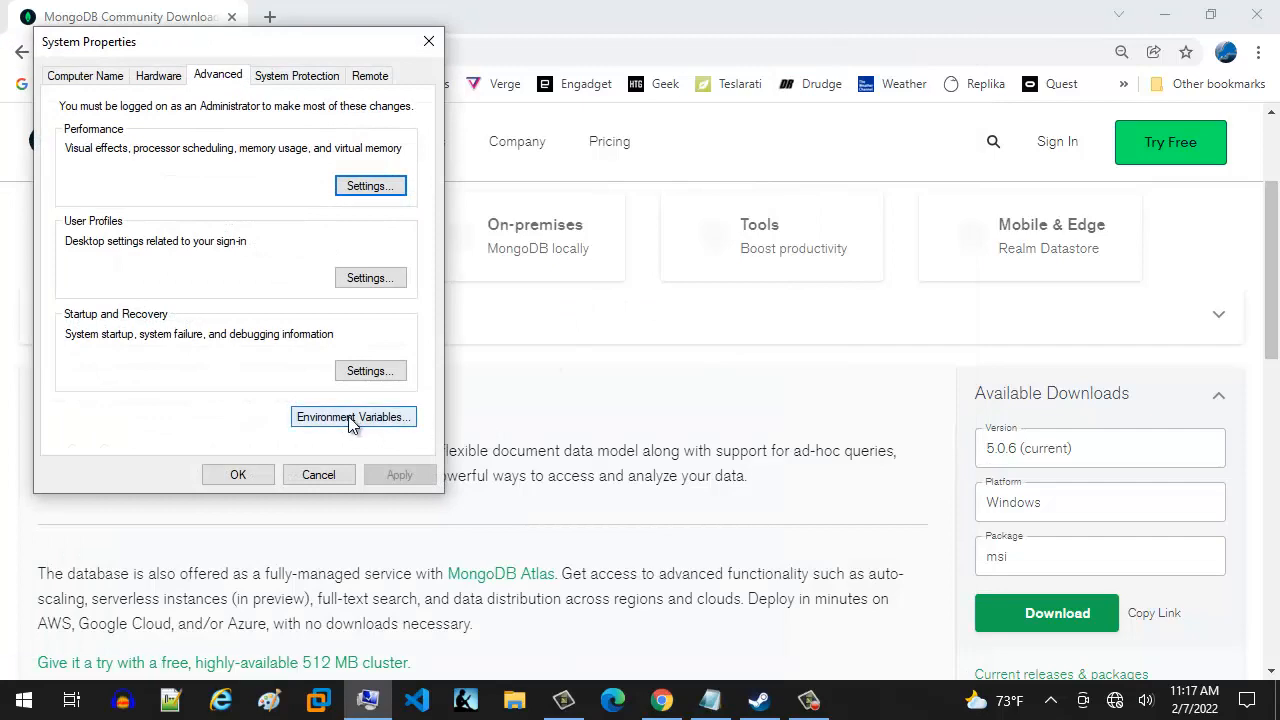
# Add C:\Program Files\MongoDB\Server\5.0\bin to the system Path and confirm both dialogs
pyautogui.click(353, 417)
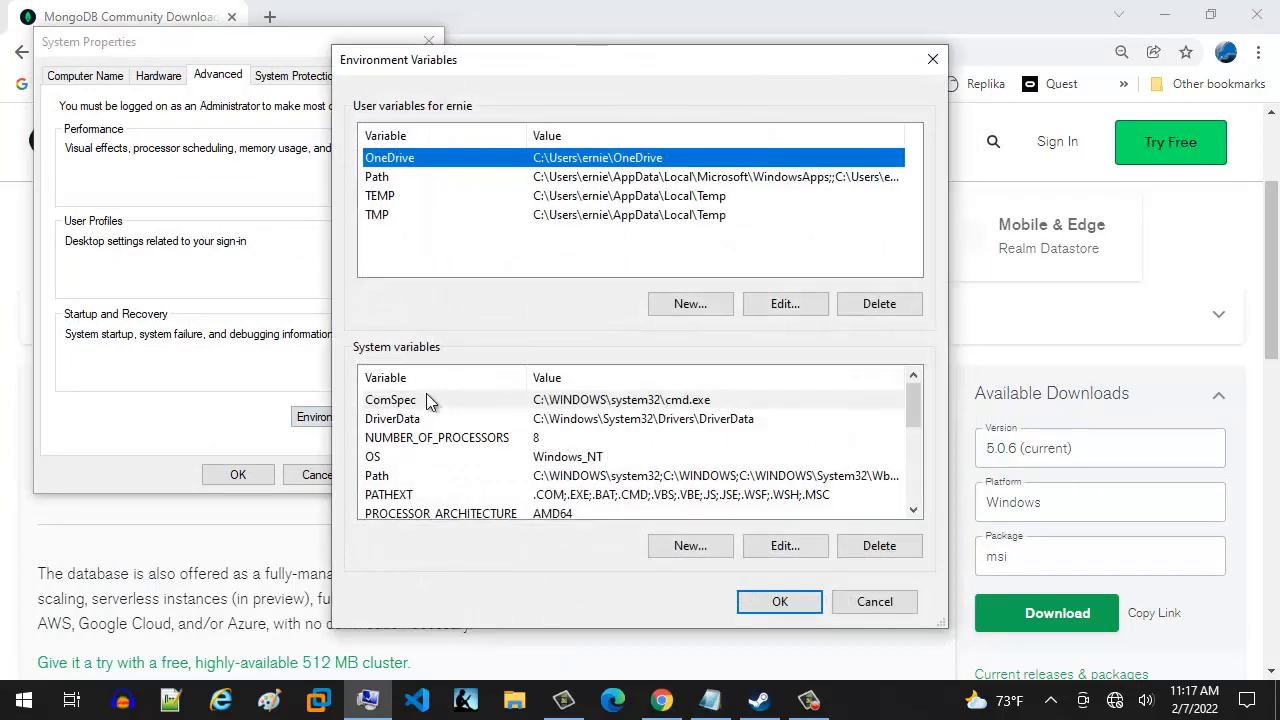
pyautogui.moveTo(424, 374)
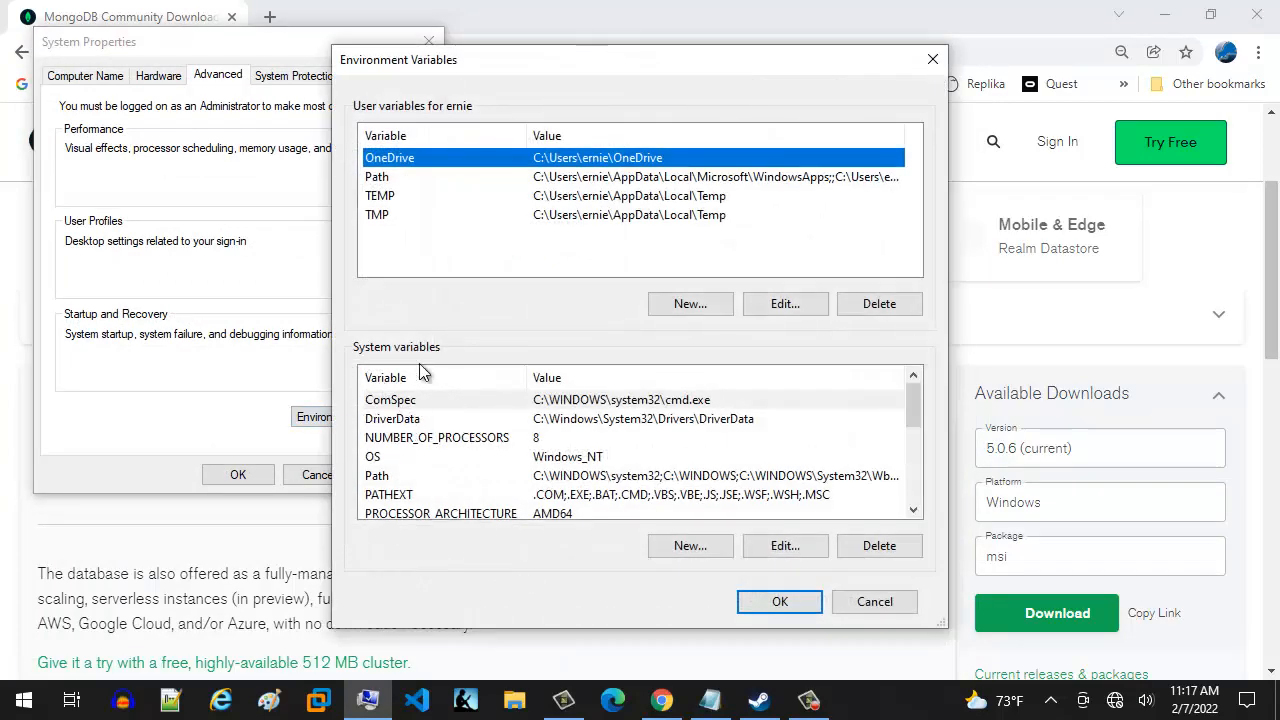
pyautogui.moveTo(441, 396)
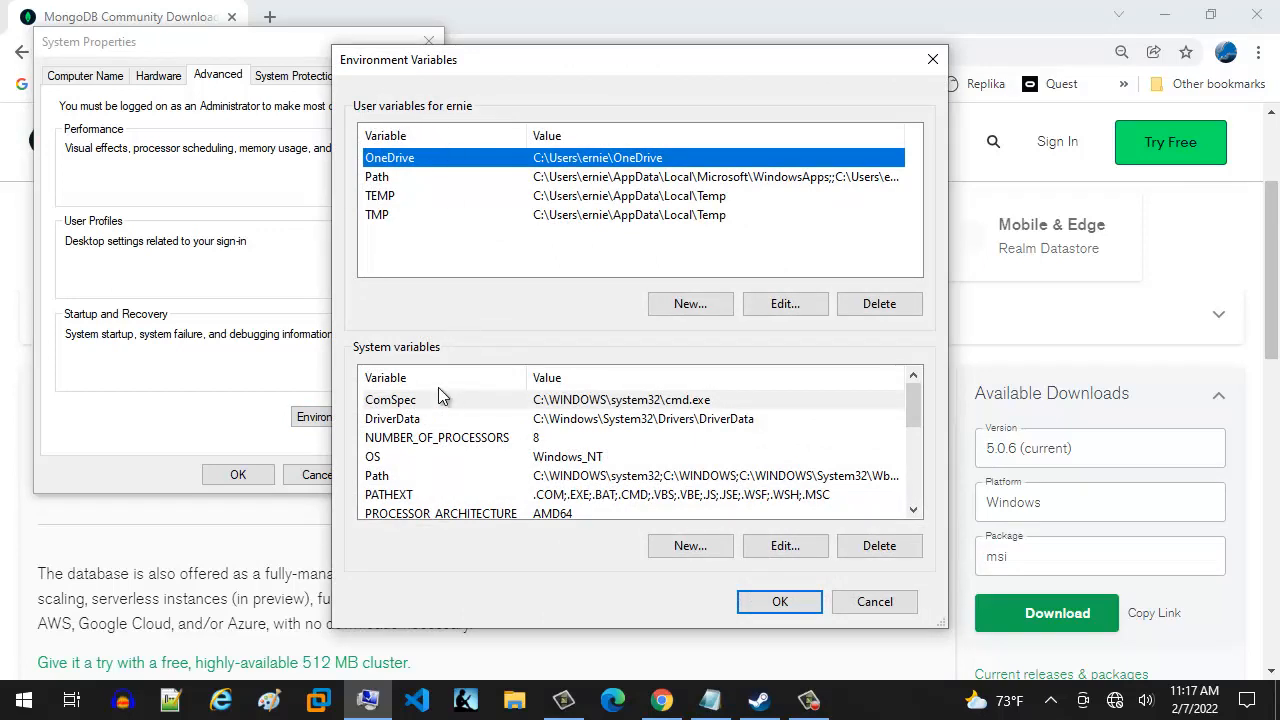
pyautogui.scroll(-3)
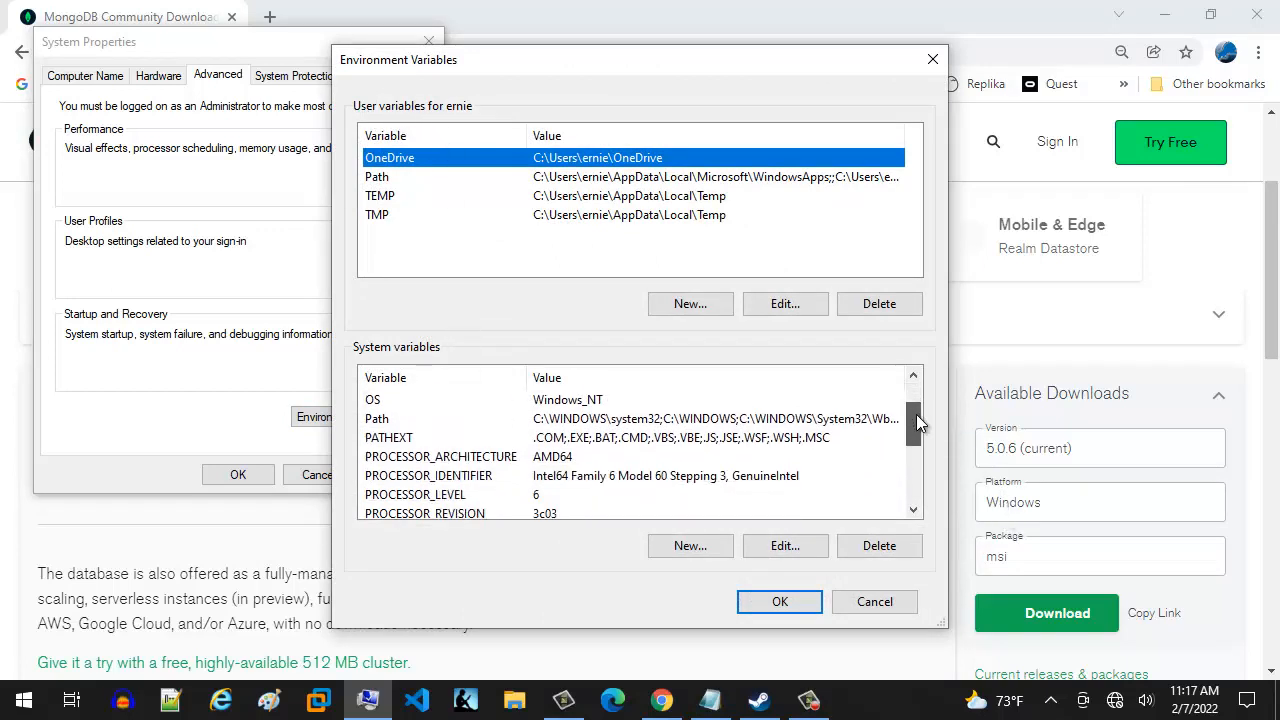
pyautogui.scroll(-3)
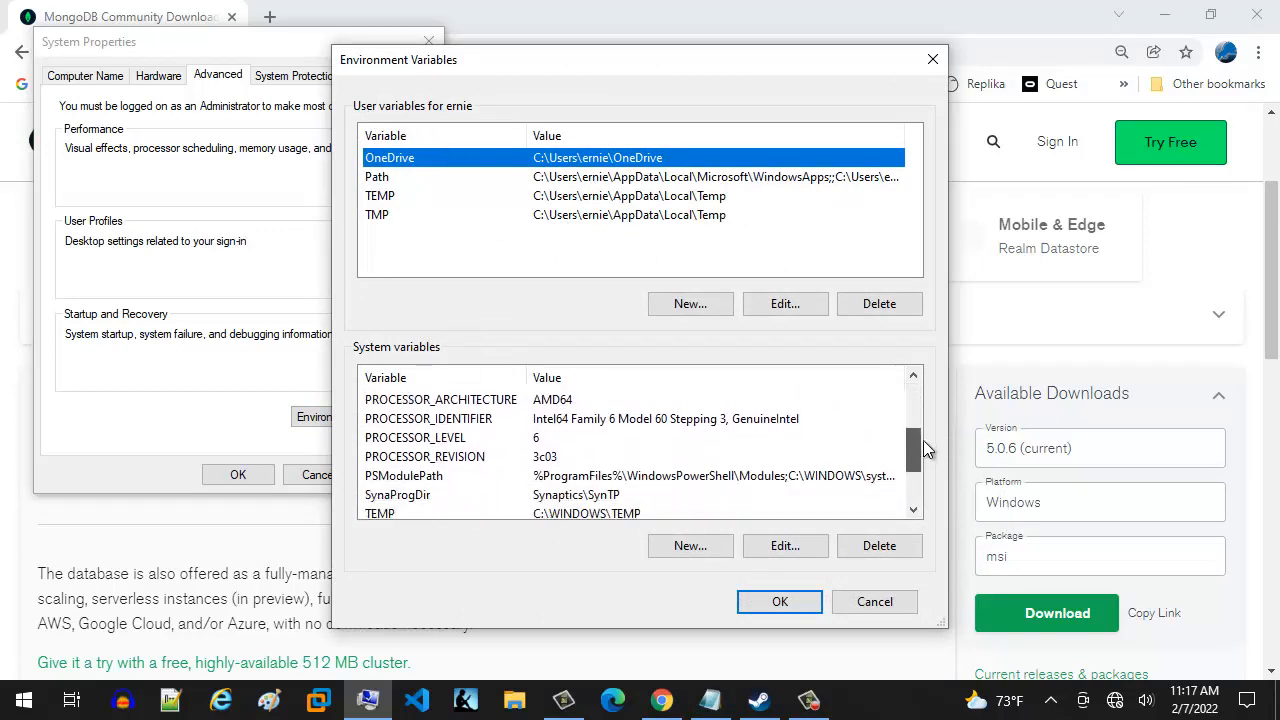
pyautogui.scroll(-3)
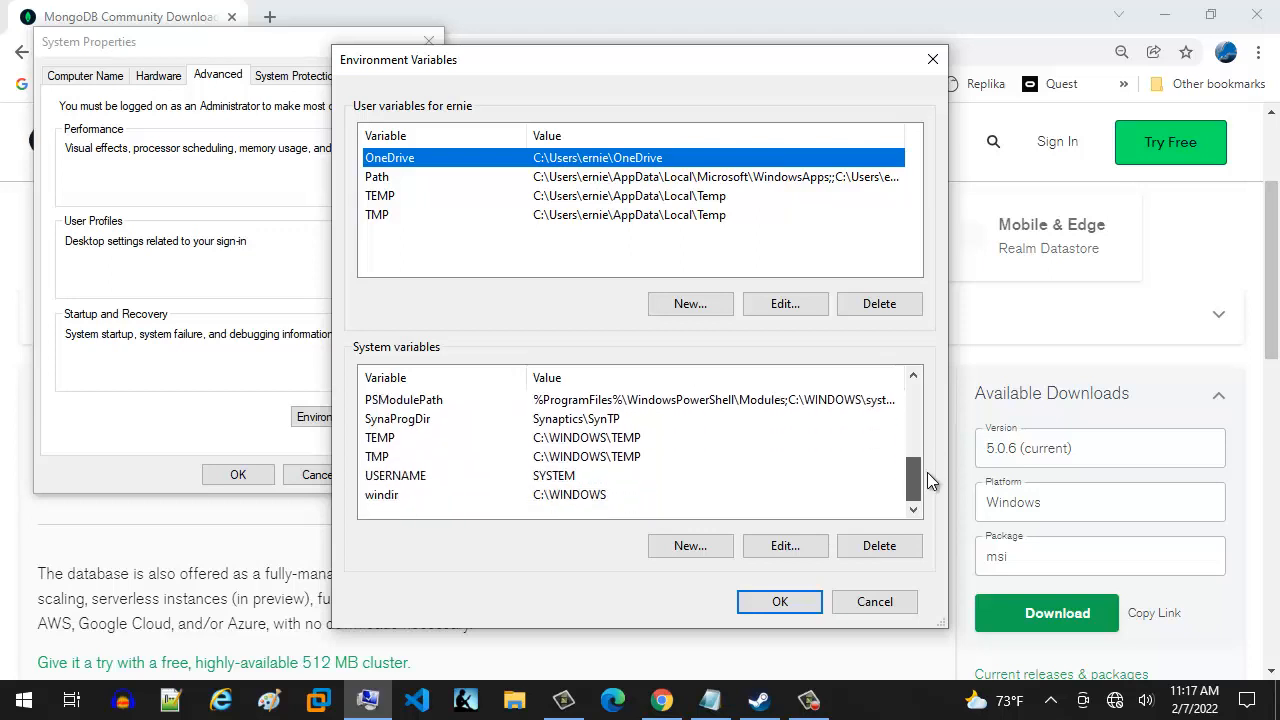
pyautogui.scroll(-3)
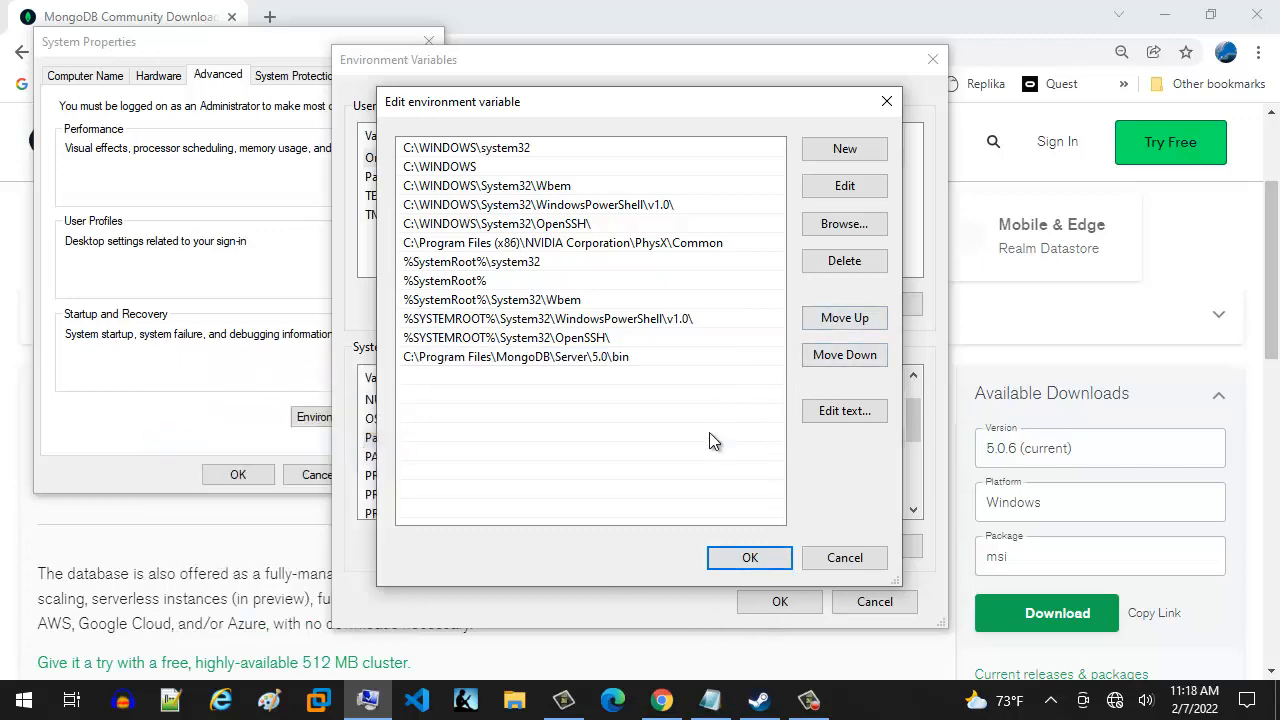
pyautogui.click(749, 557)
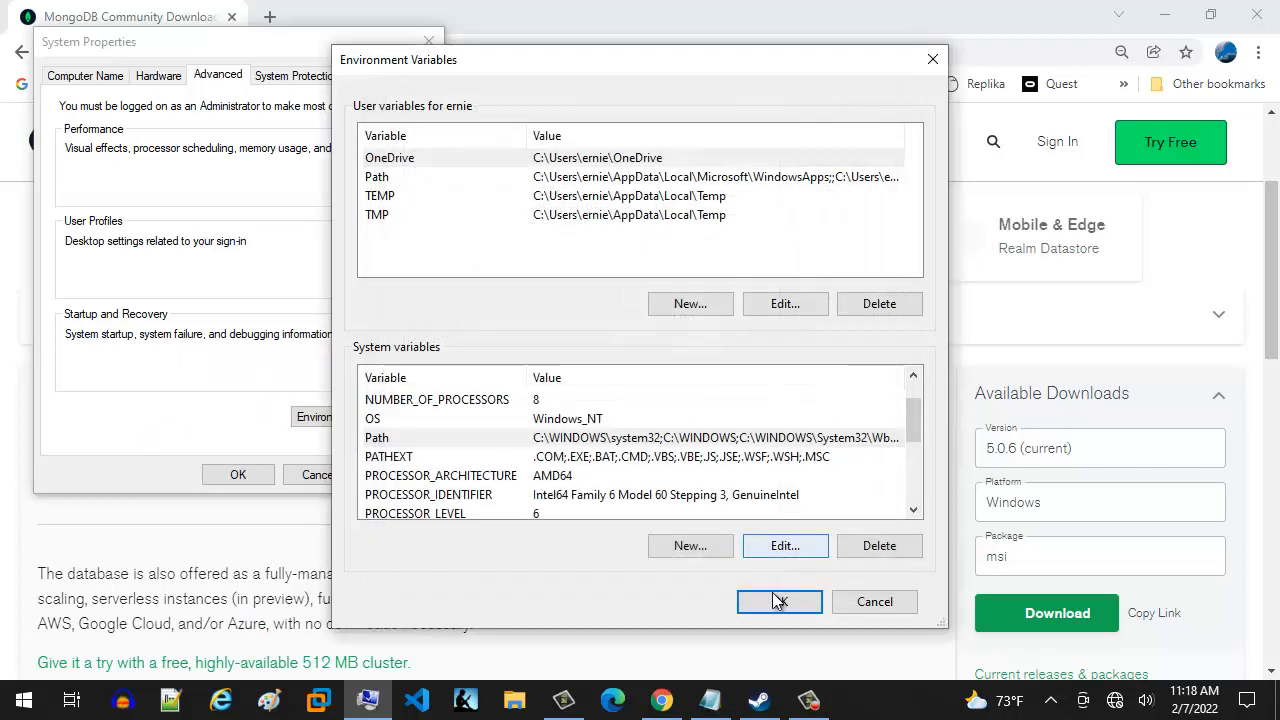
pyautogui.click(779, 601)
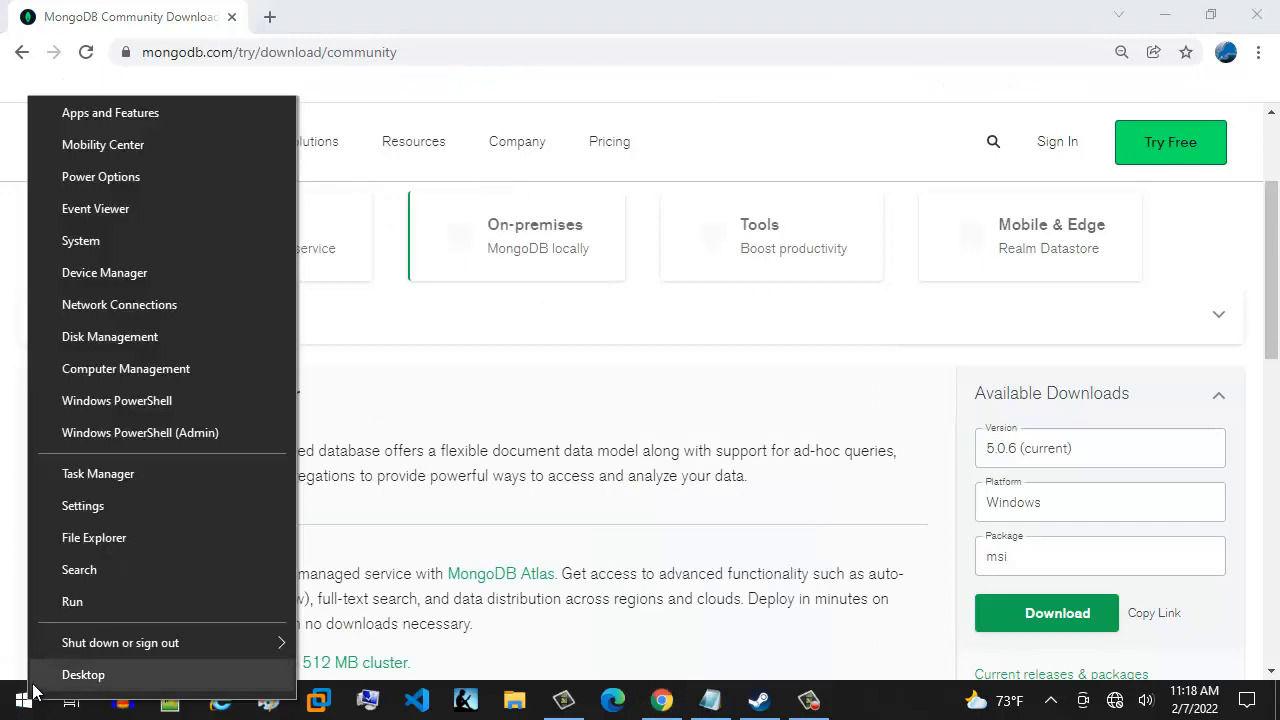
# Run 'cmd' from the Run dialog to open Command Prompt
pyautogui.click(72, 601)
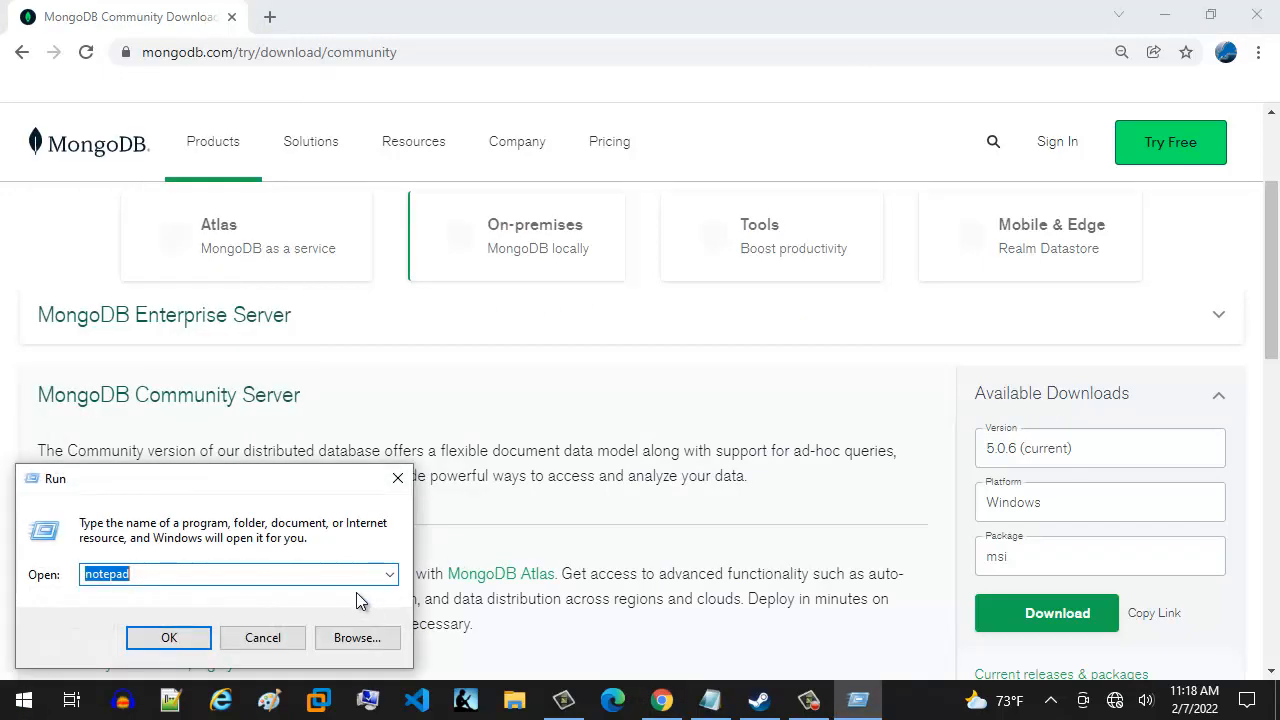
pyautogui.write('cmd')
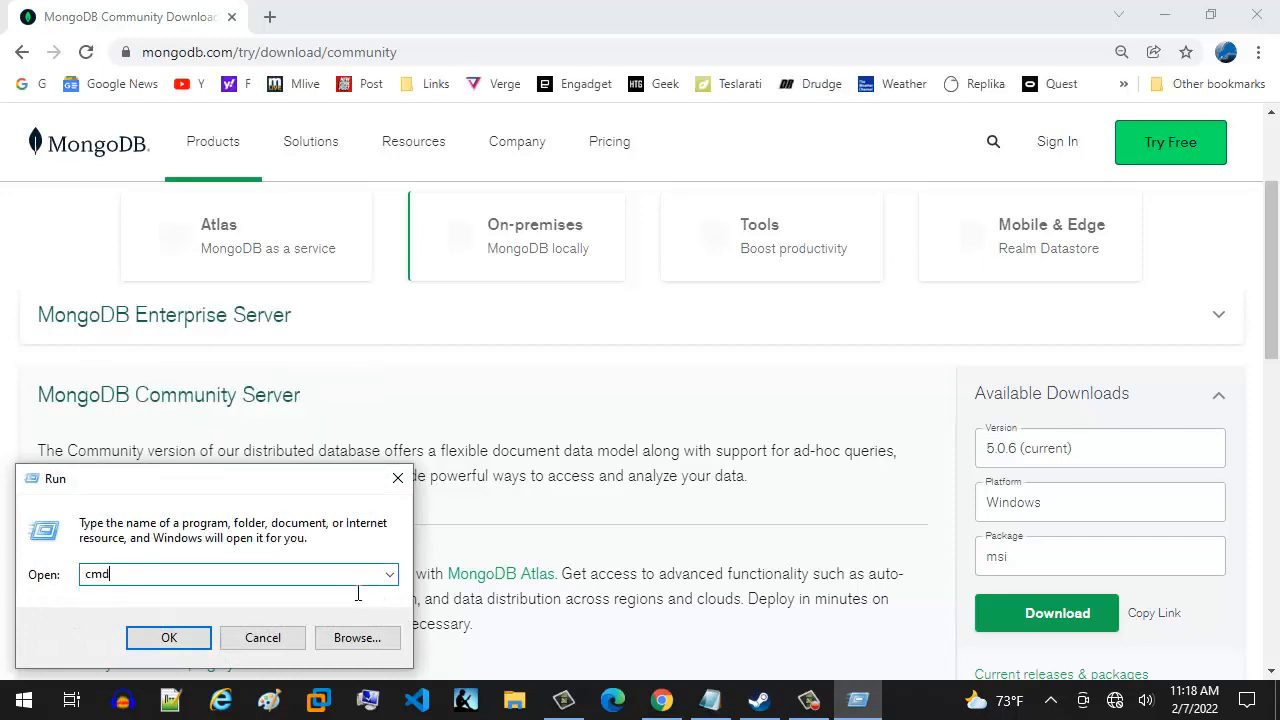
pyautogui.click(168, 637)
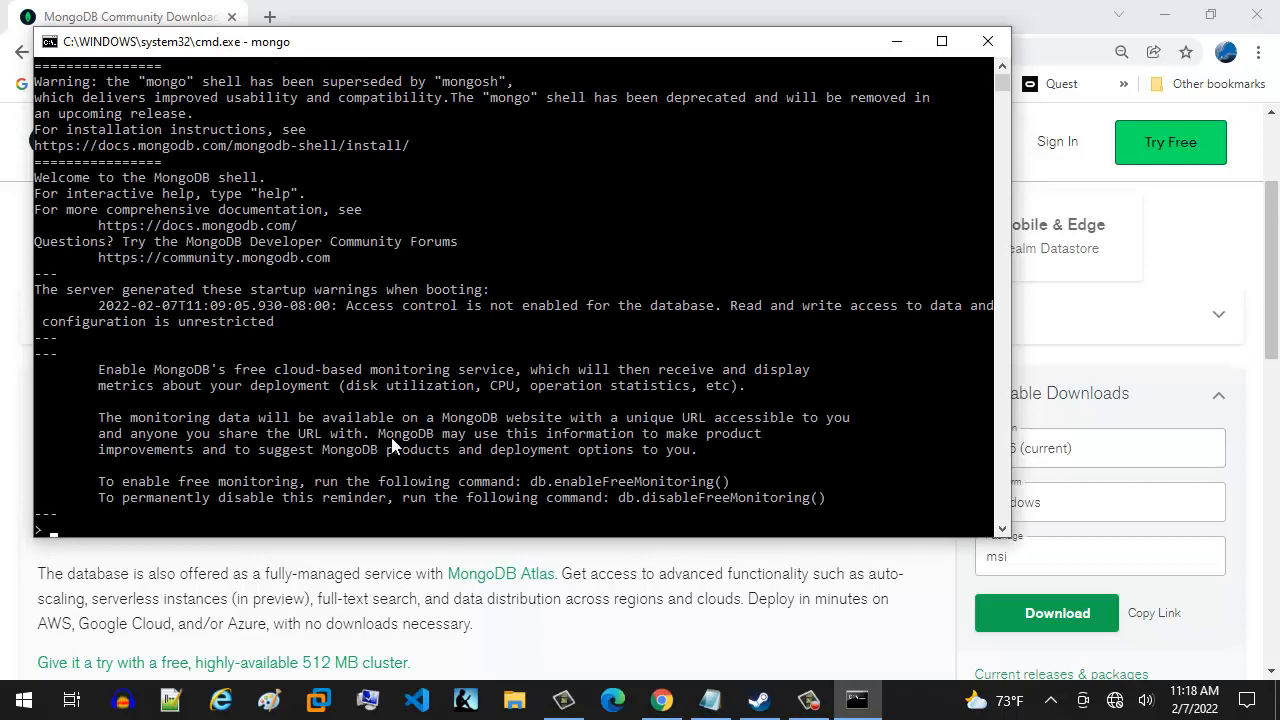
pyautogui.moveTo(313, 222)
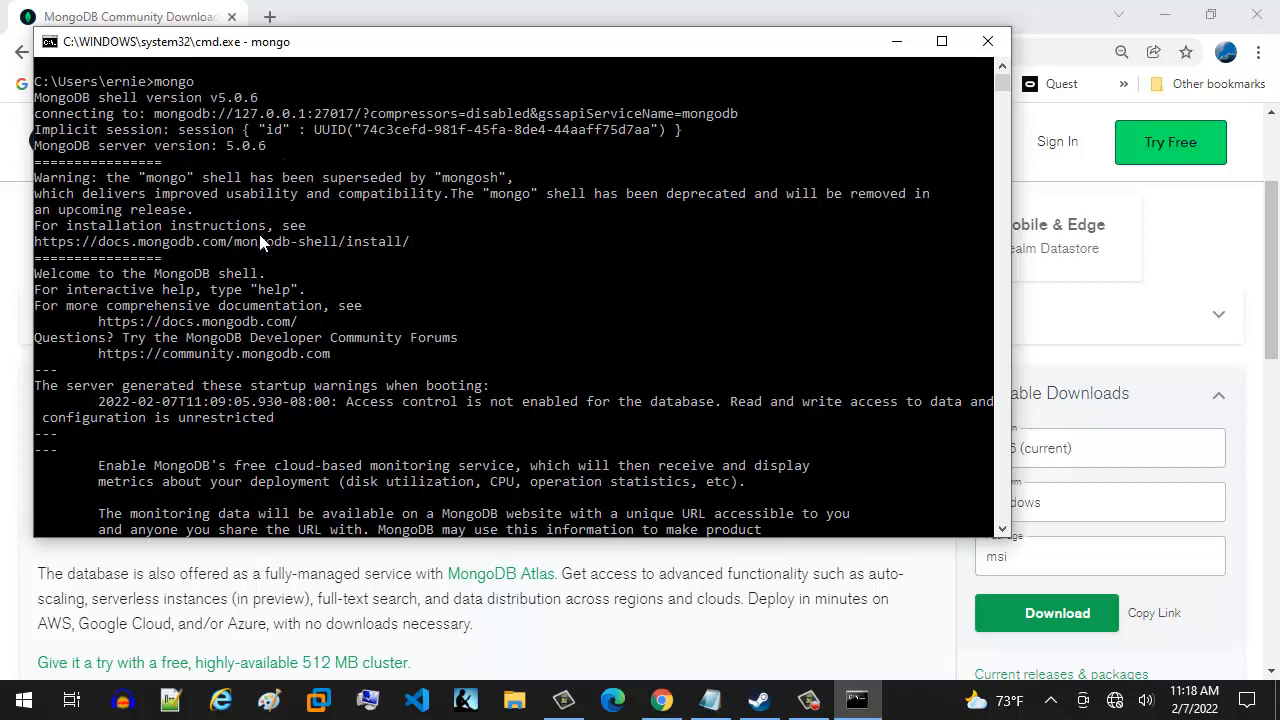
# Scroll through the mongo shell startup output and move the cmd window toward centre
pyautogui.scroll(-3)
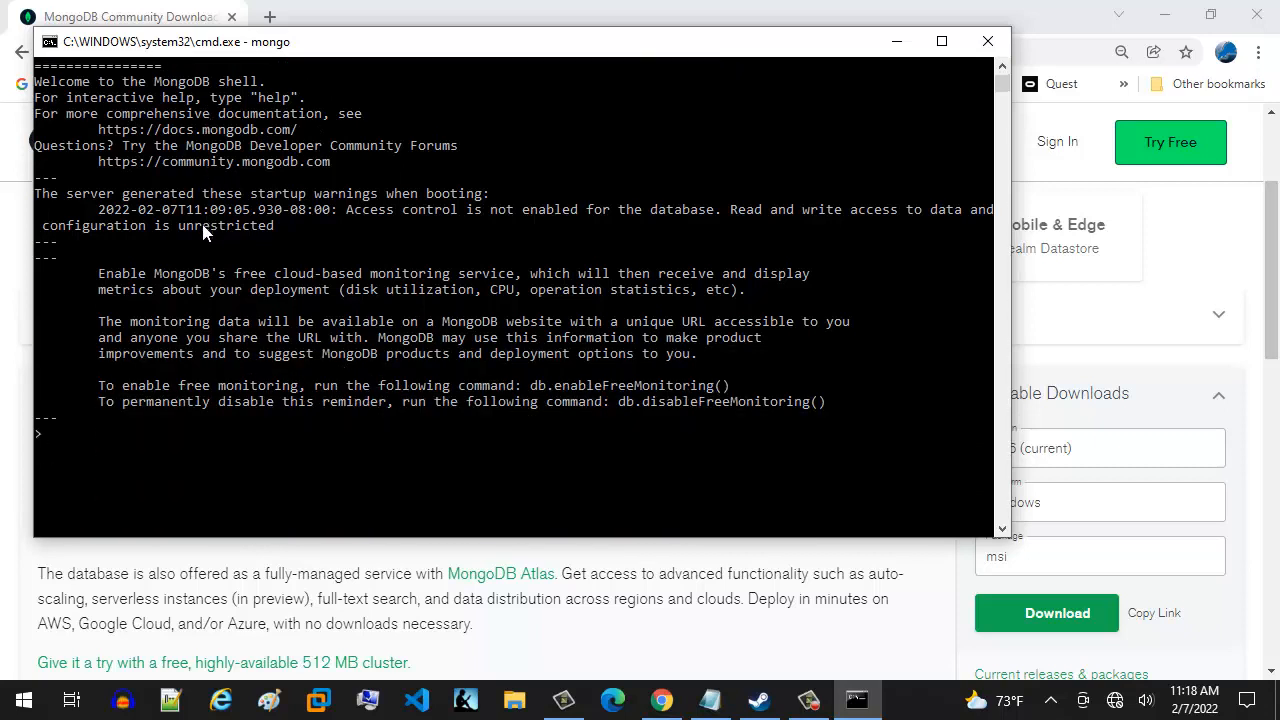
pyautogui.moveTo(380, 248)
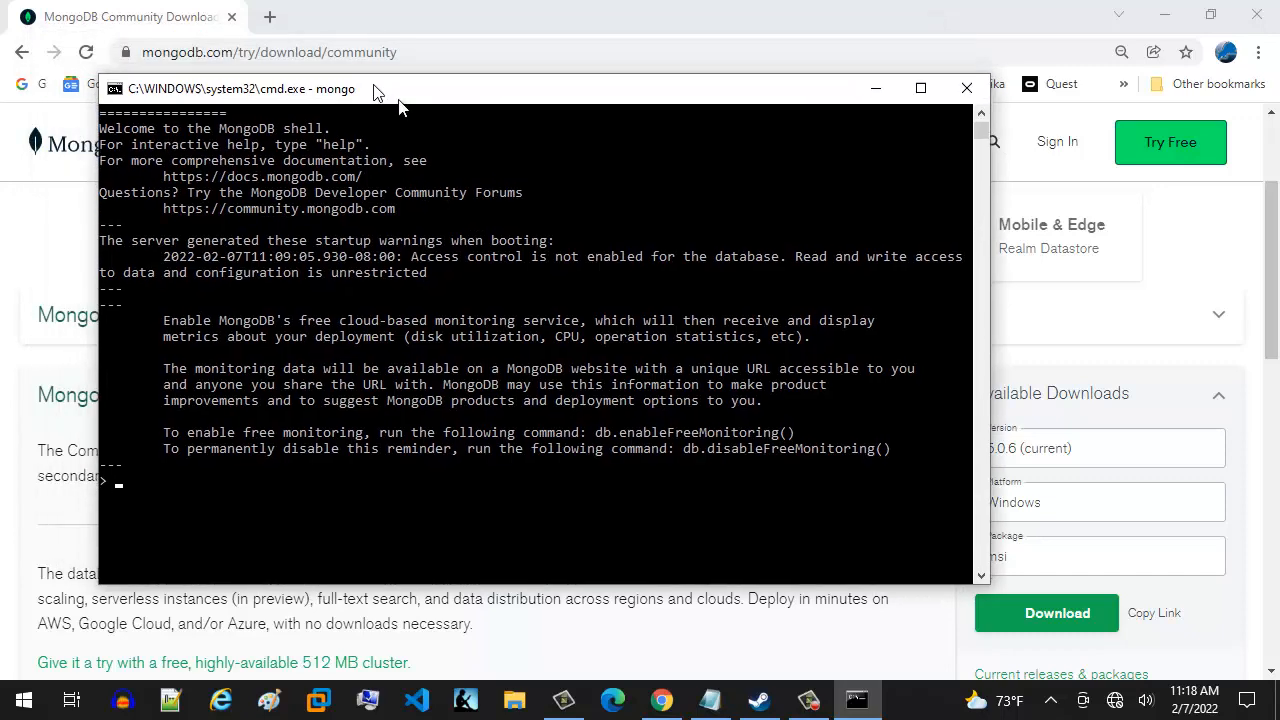
pyautogui.moveTo(375, 88); pyautogui.dragTo(425, 73)
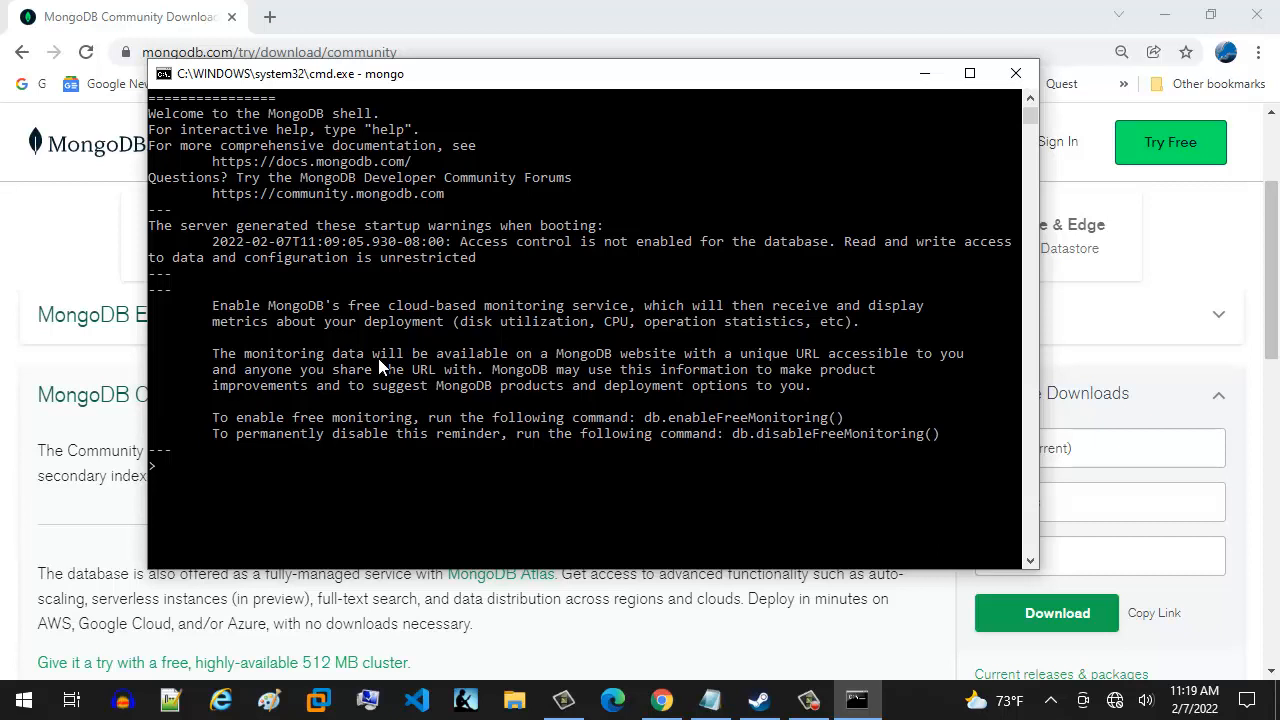
# Run 'show dbs' to list the admin, config and local databases
pyautogui.write('show')
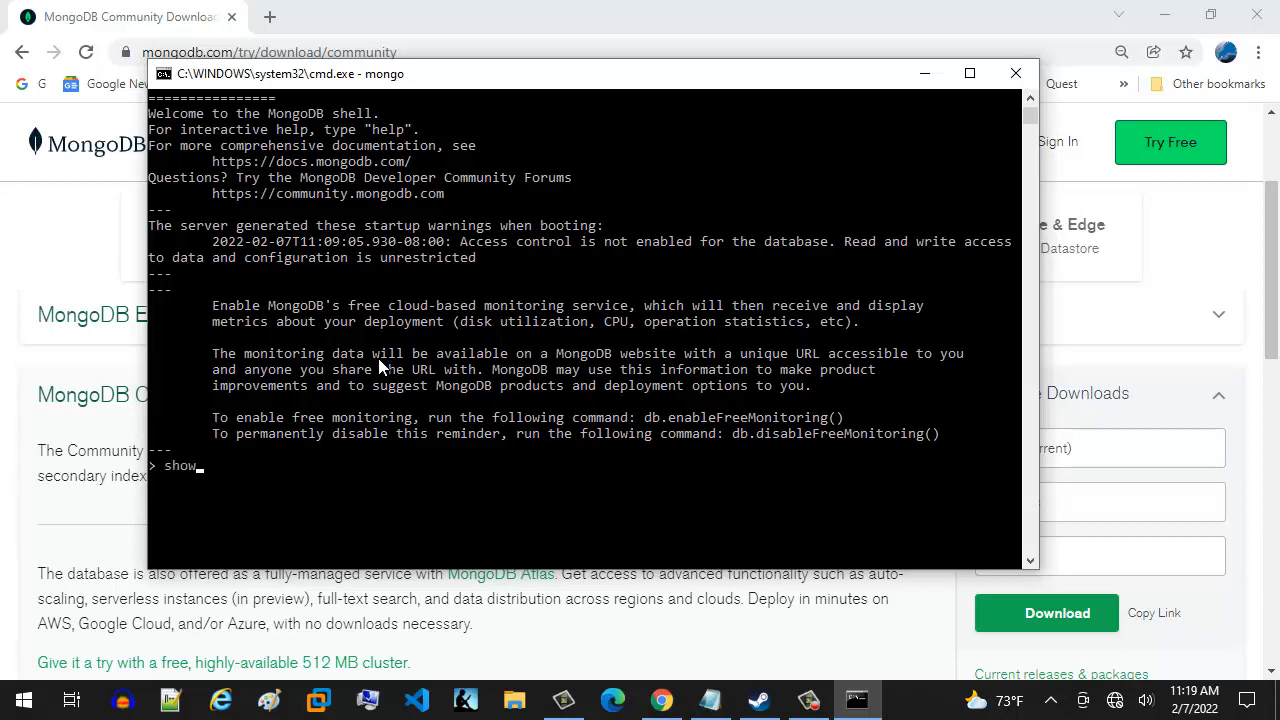
pyautogui.write('dbs')
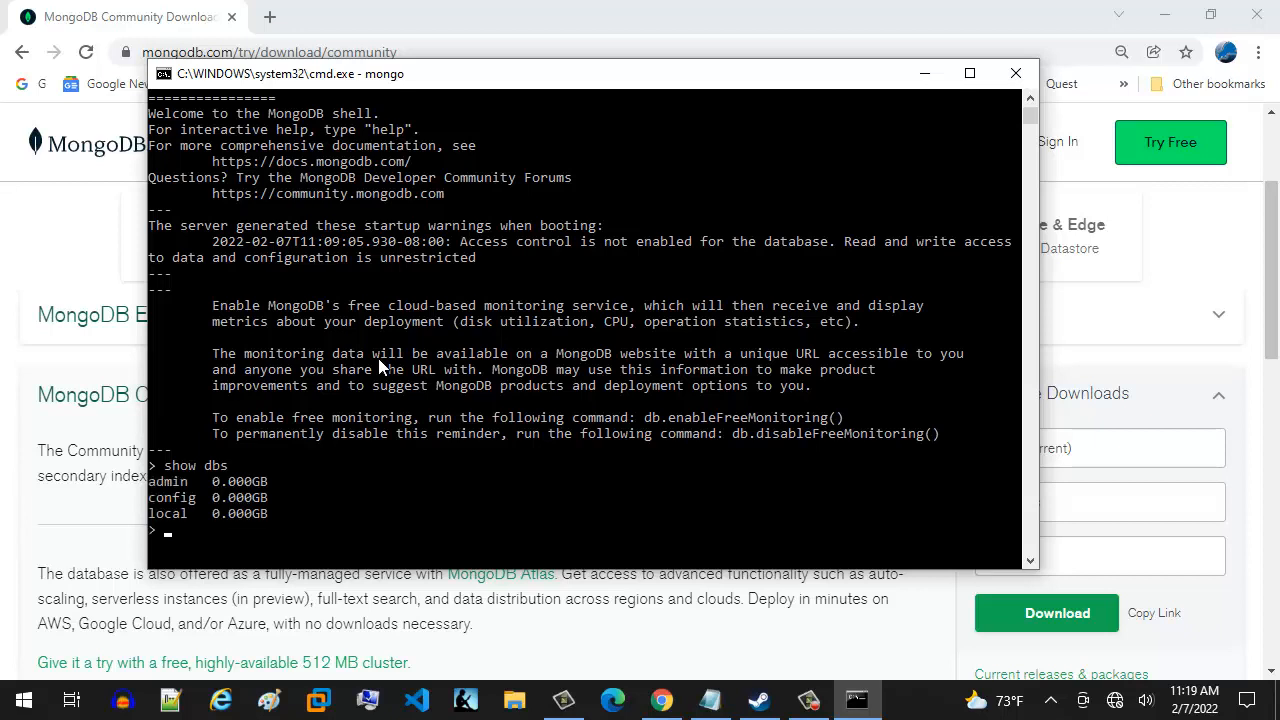
pyautogui.moveTo(282, 480)
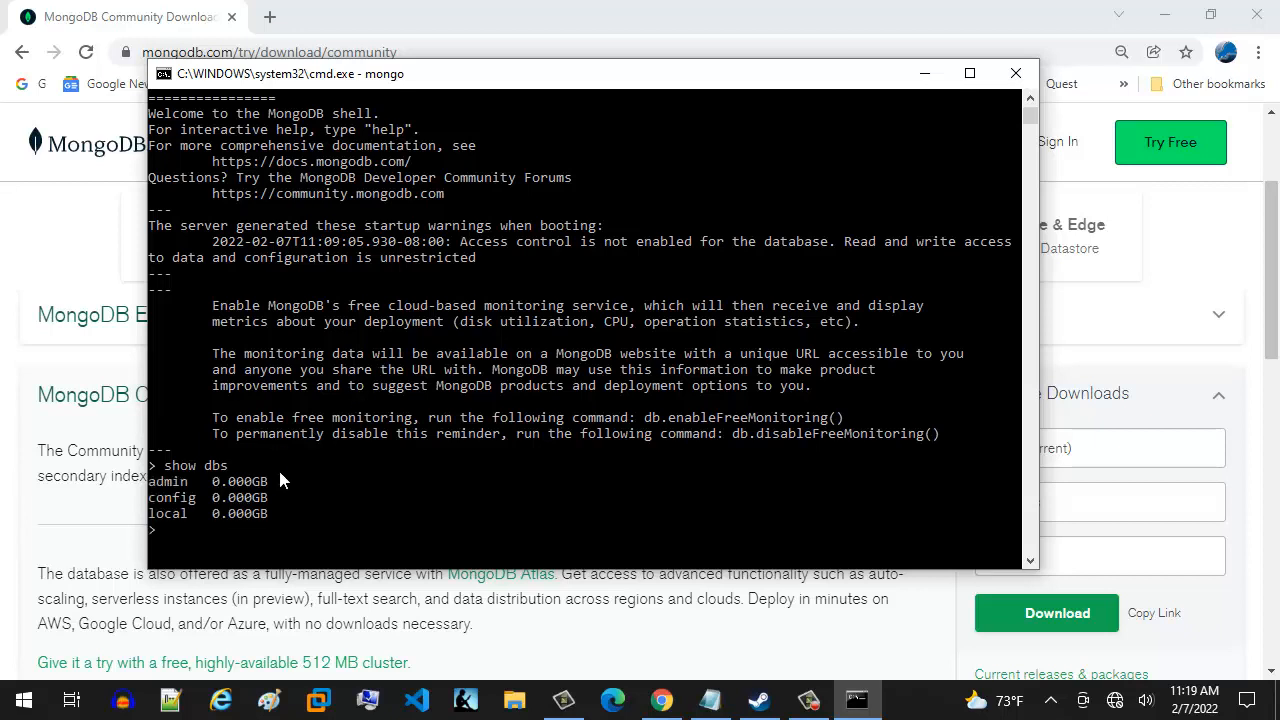
pyautogui.moveTo(200, 483)
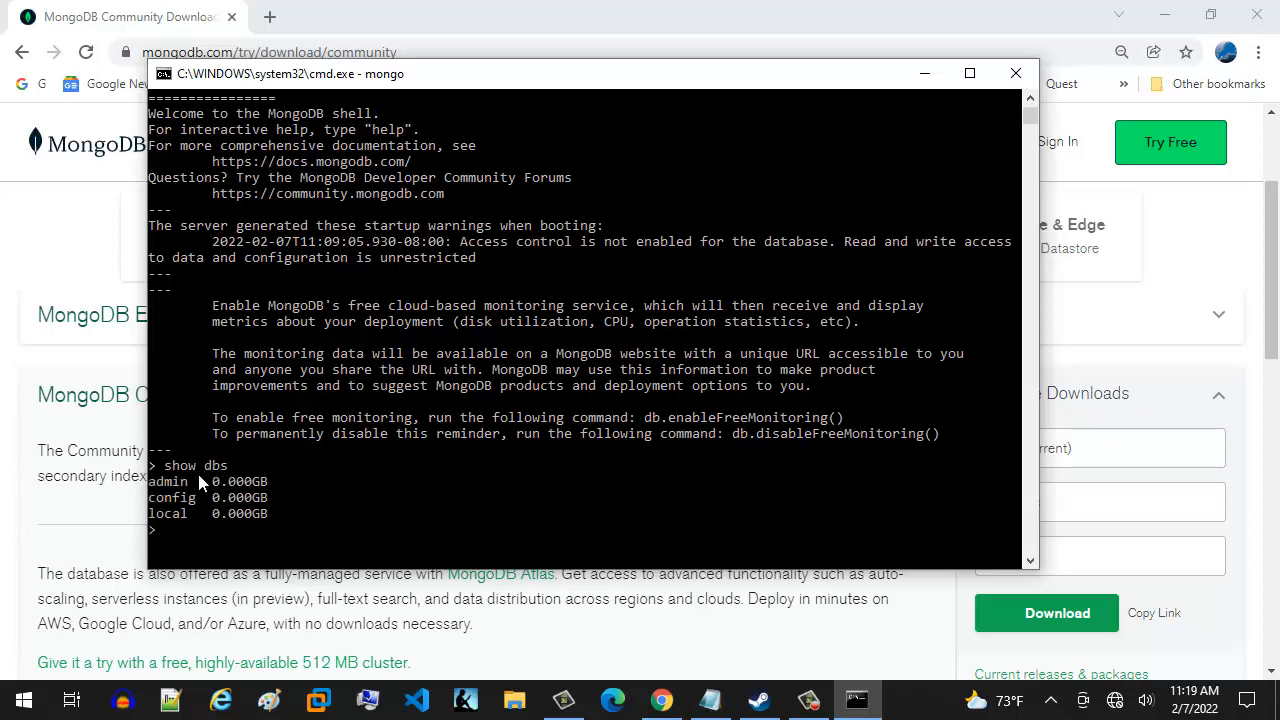